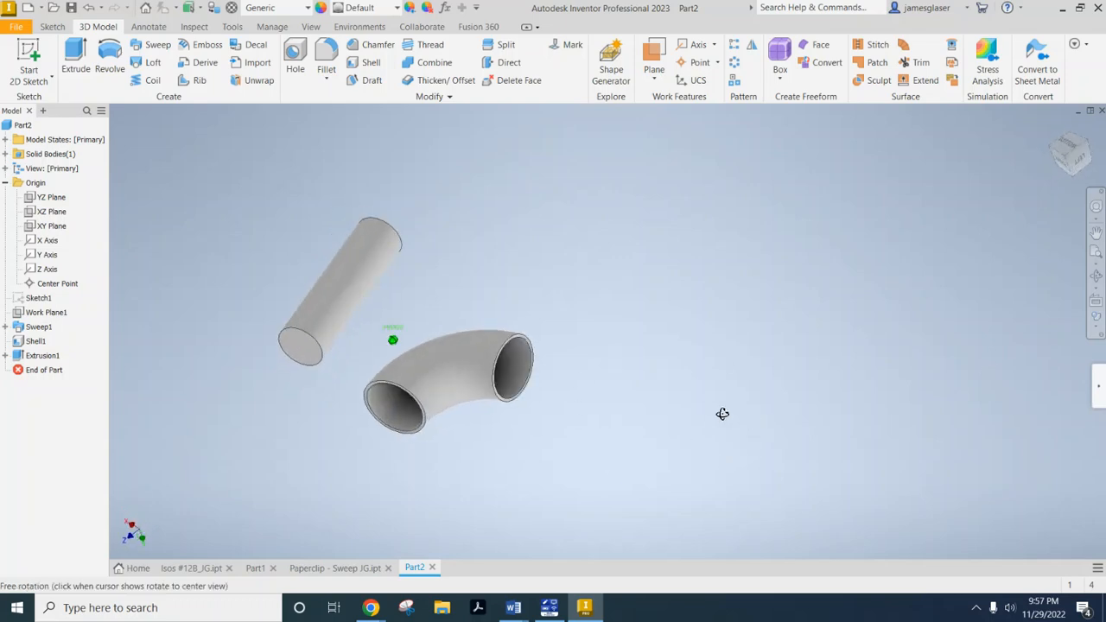
Step: Orbit Part2 to inspect the tube and elbow, select the elbow face, then switch to the Paperclip - Sweep JG.ipt document
left_click_drag(723, 414, 297, 151)
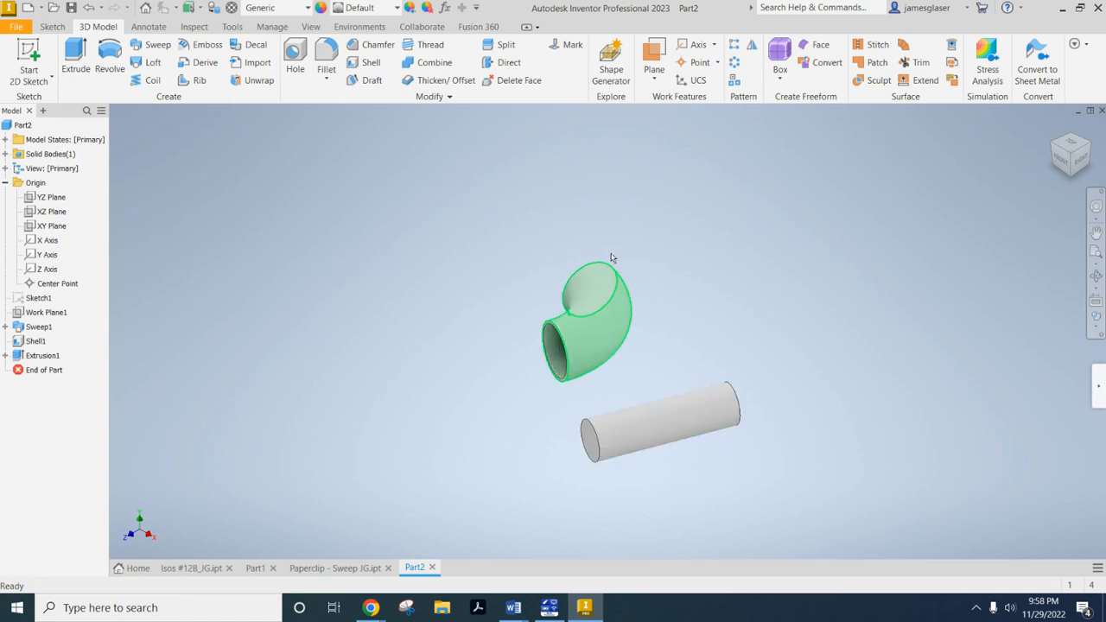
left_click_drag(612, 258, 677, 332)
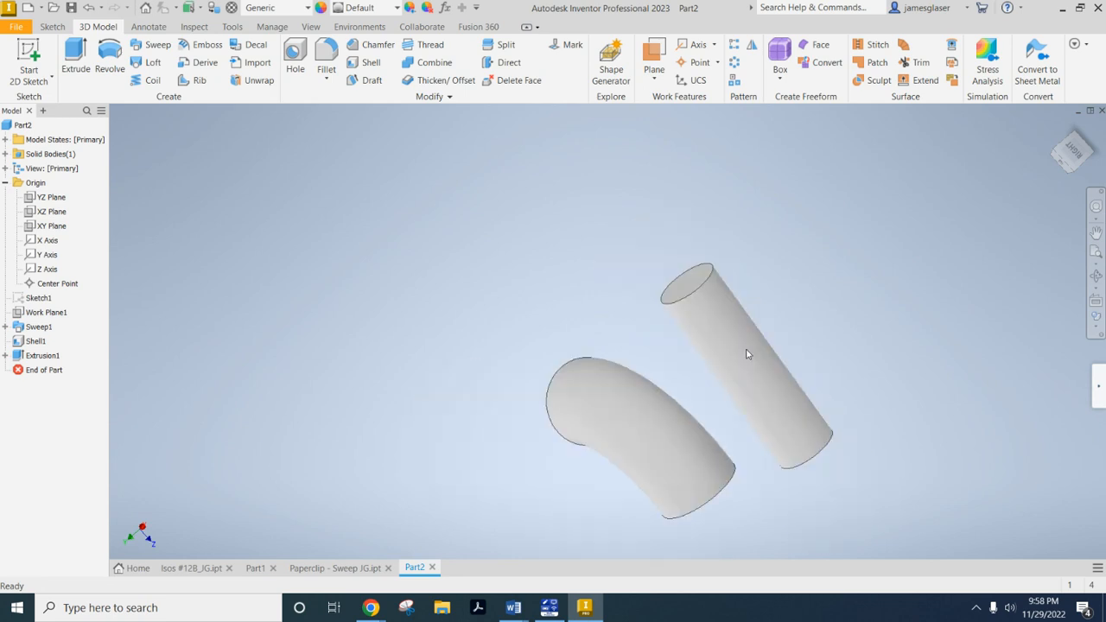
left_click_drag(747, 355, 745, 421)
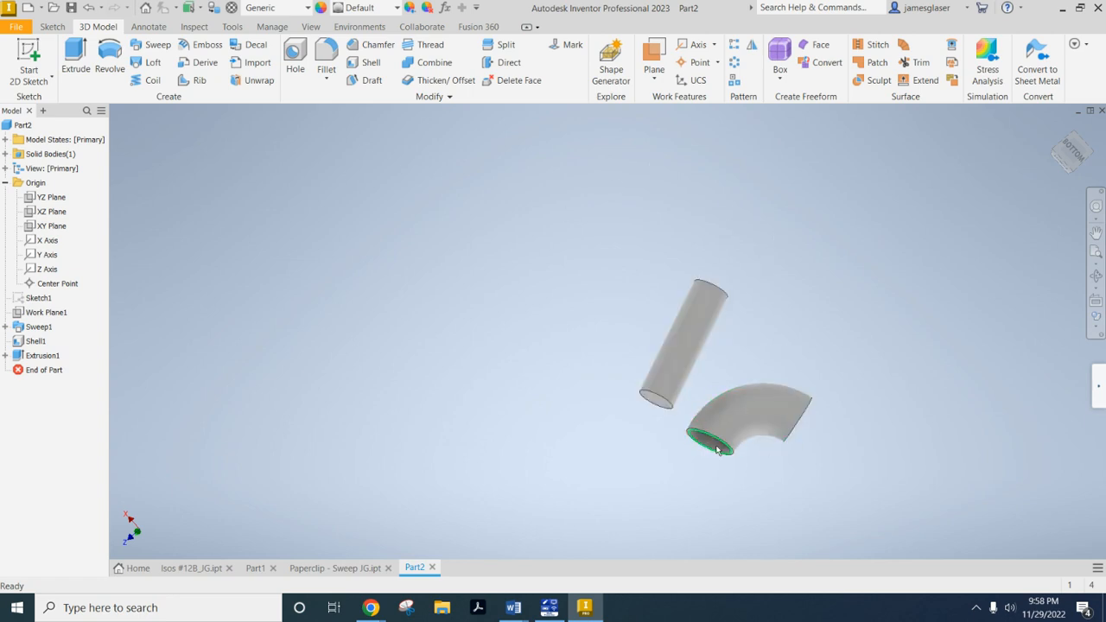
left_click(752, 424)
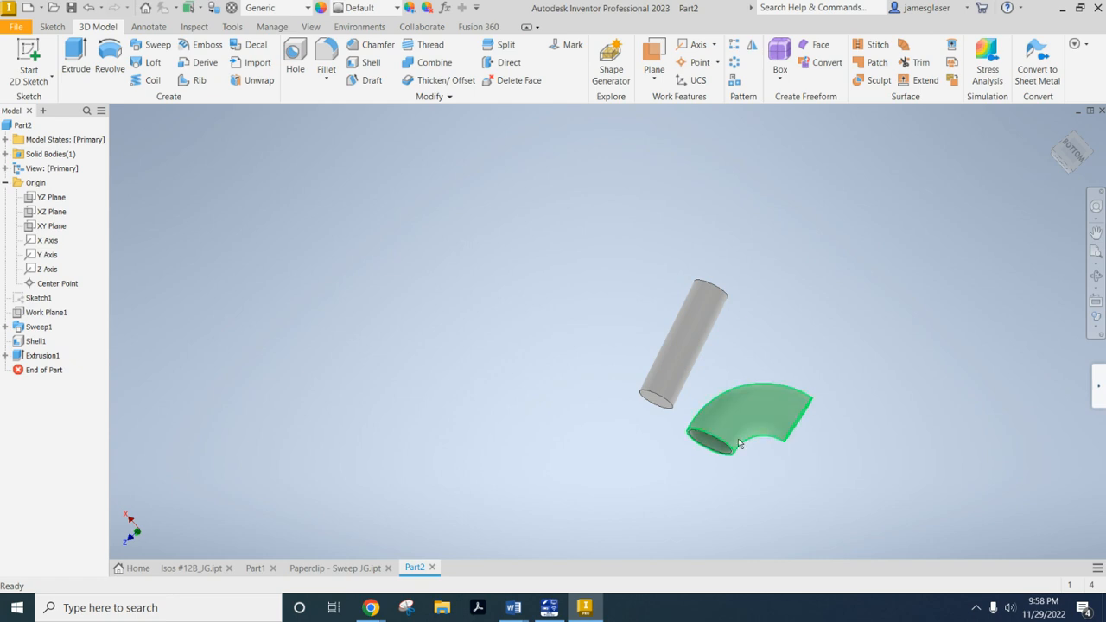
left_click(342, 567)
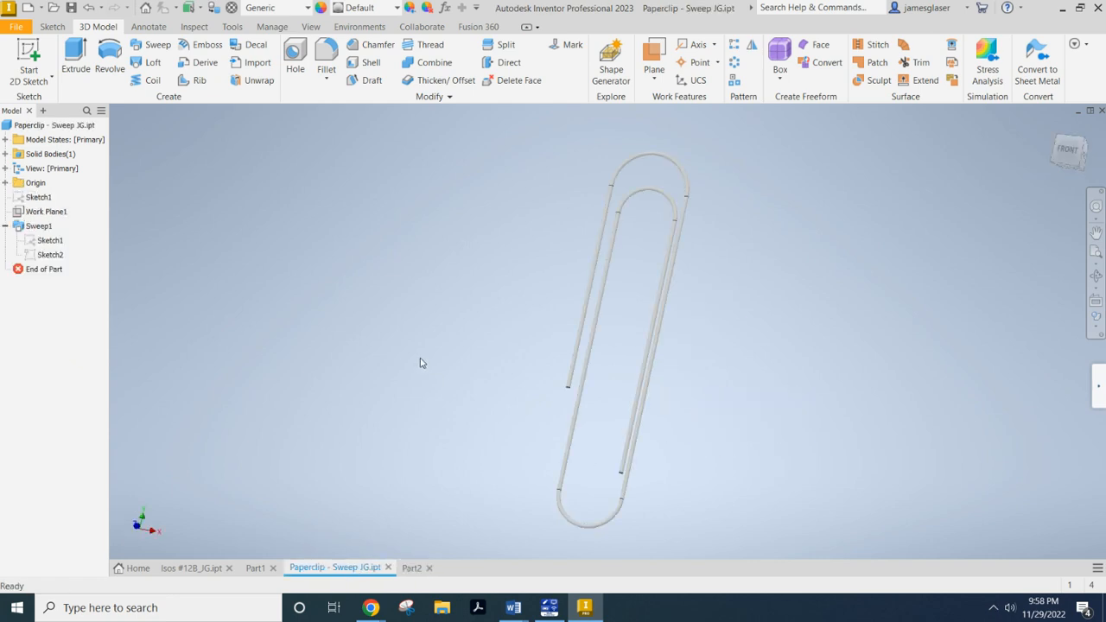
left_click(588, 344)
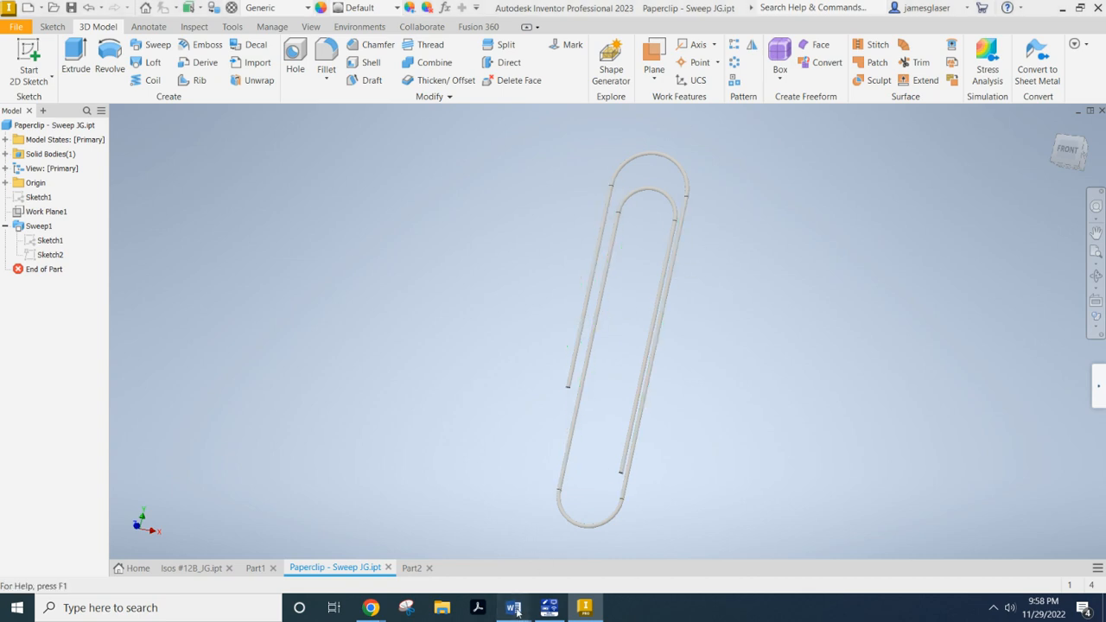
left_click(514, 605)
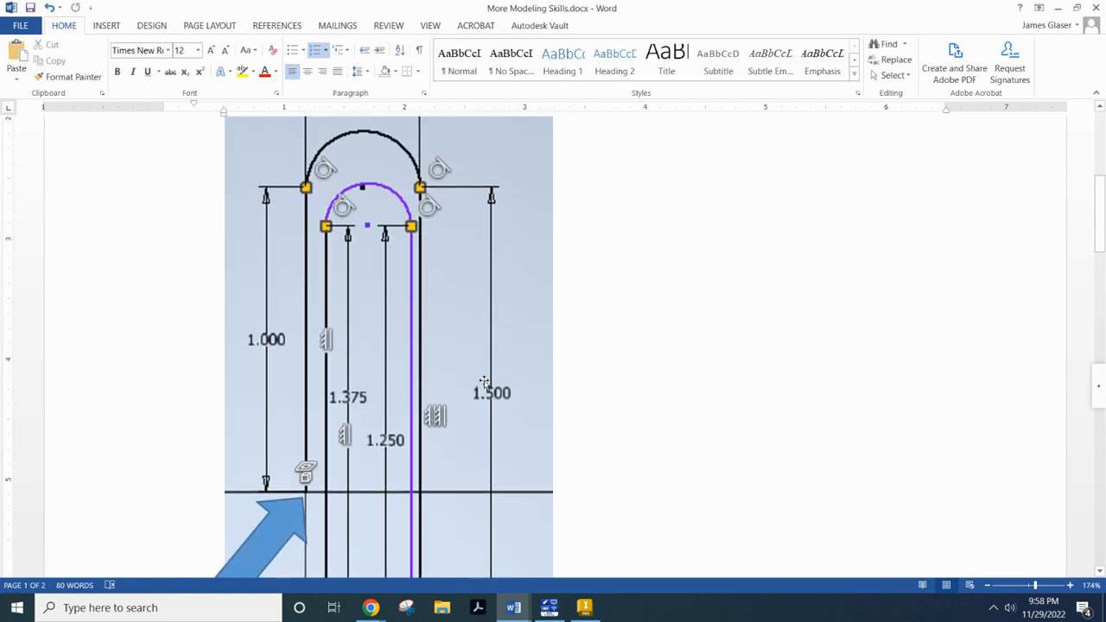
scroll("down", 3)
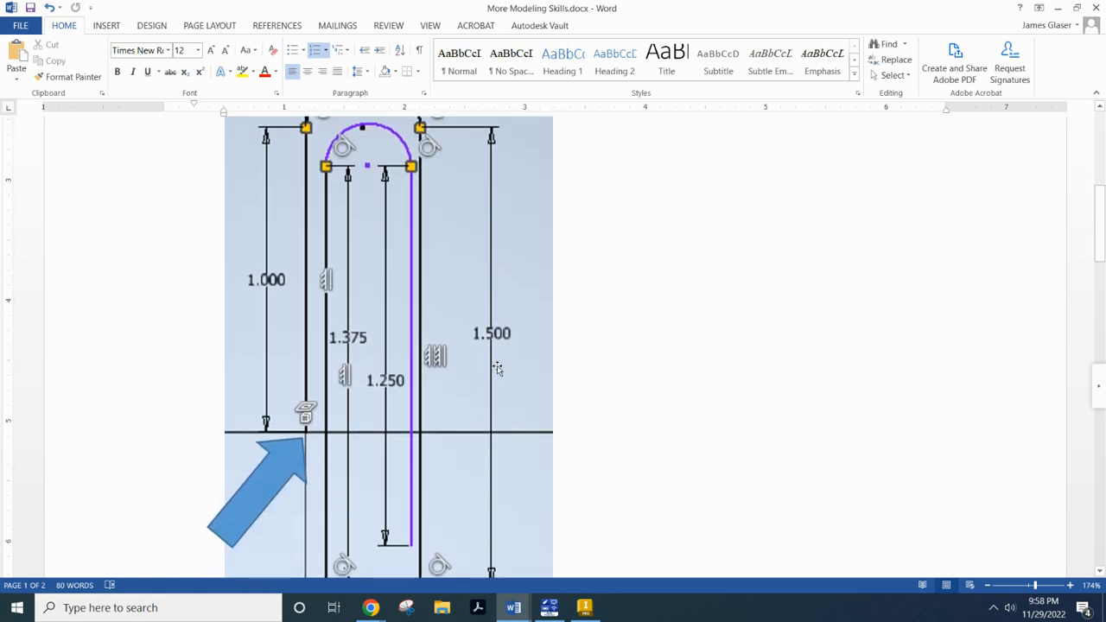
scroll("down", 3)
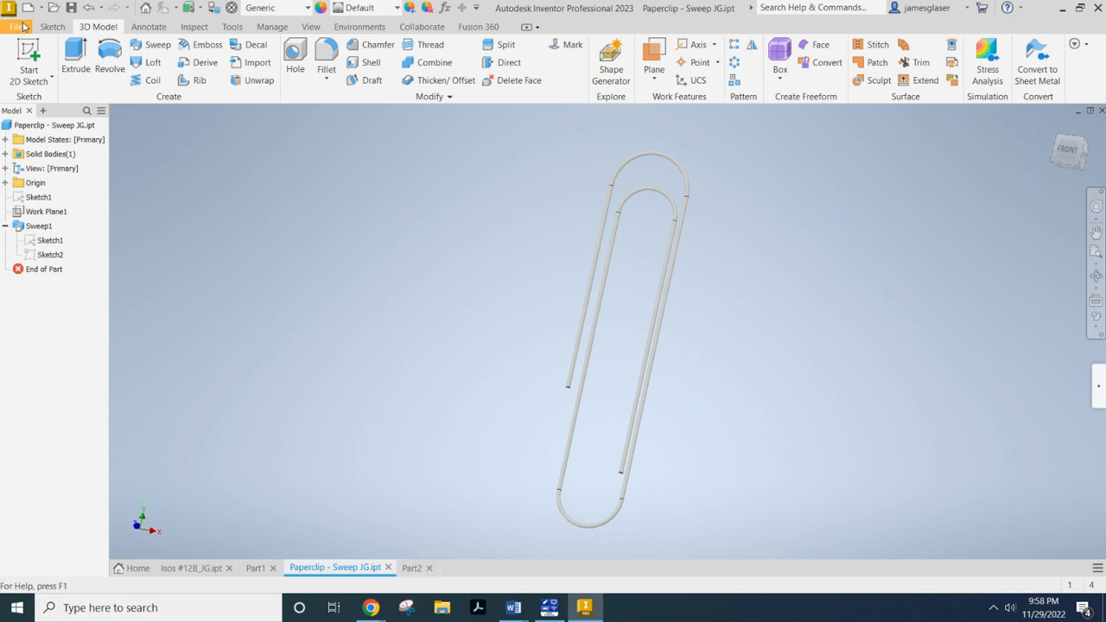
Step: Create a new part (Part3) from File > New and start an empty Sketch1
left_click(14, 26)
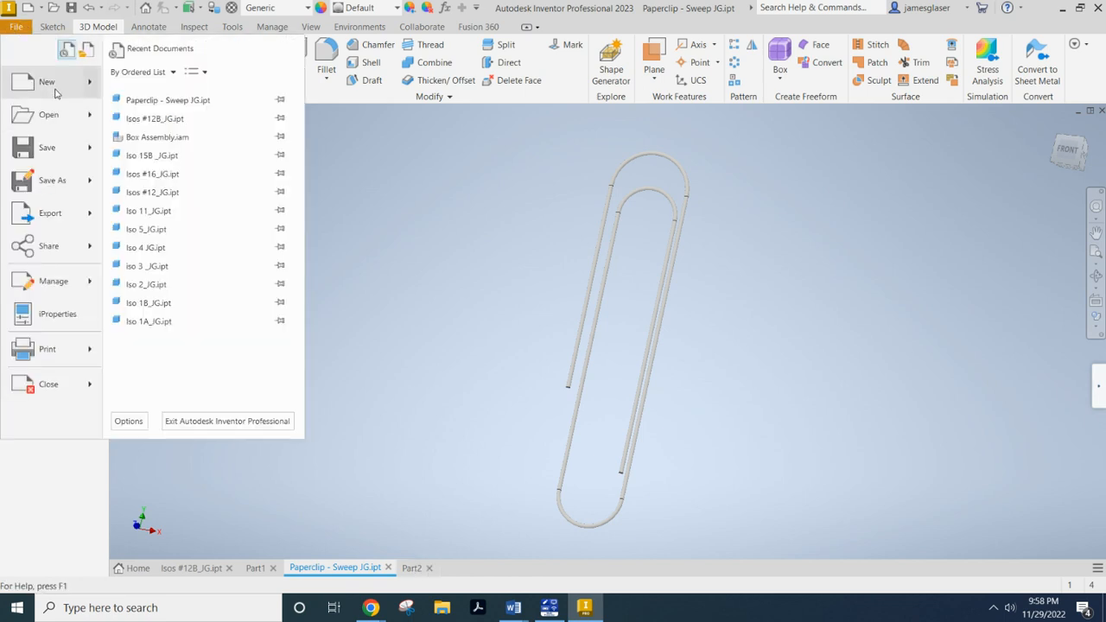
left_click(45, 81)
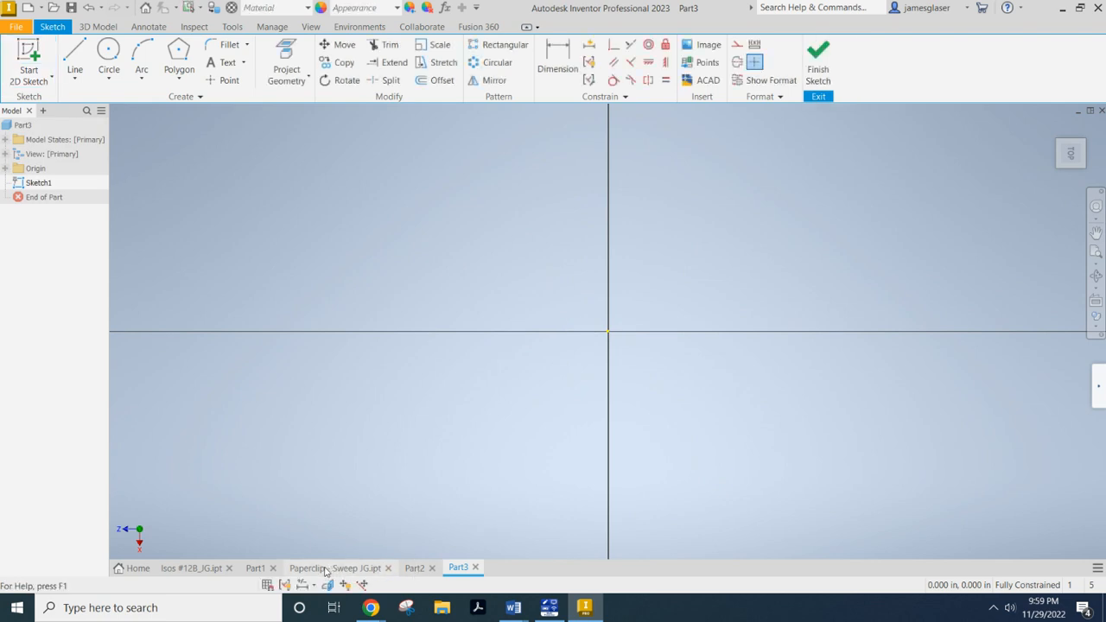
left_click(336, 567)
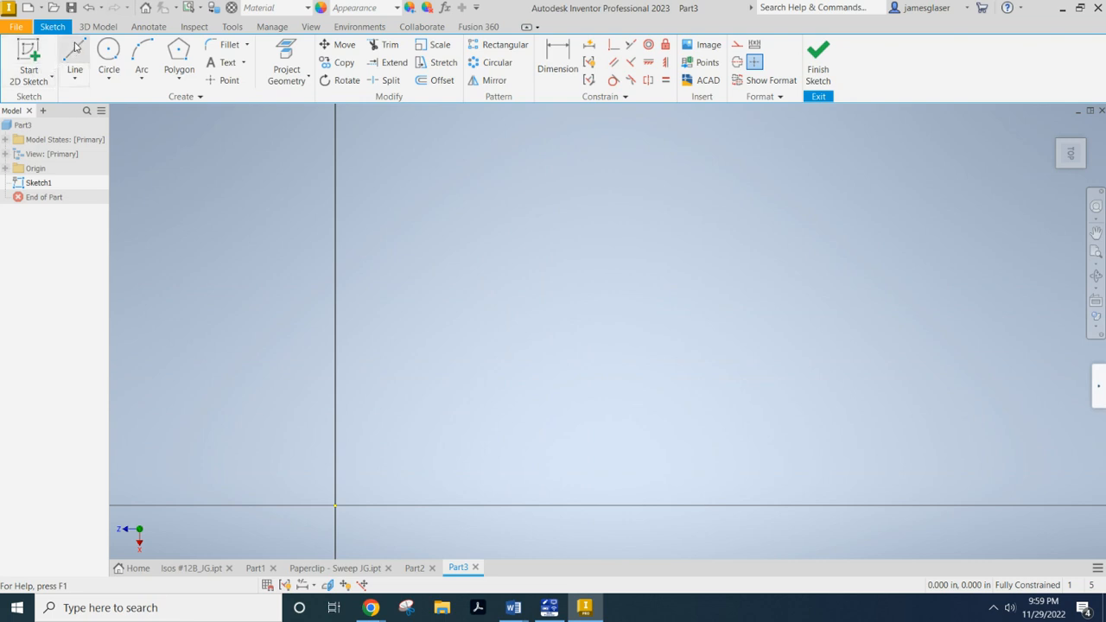
Step: Draw a 1.000 line up from the origin, a 3/8 arc at its top, and a 1.5 line down
left_click(76, 54)
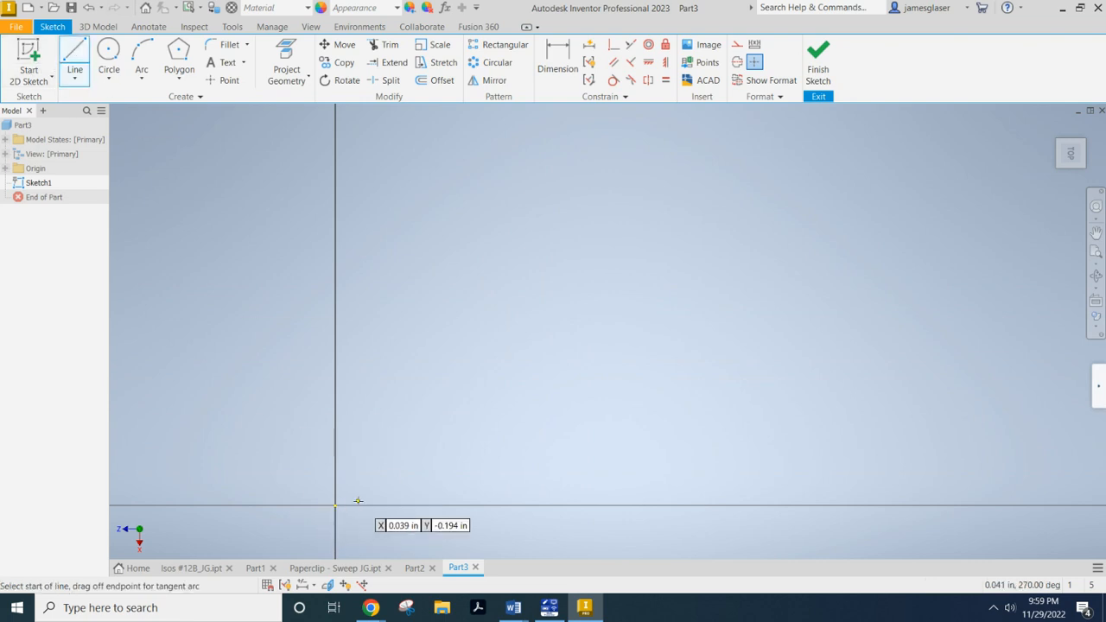
left_click_drag(336, 501, 346, 337)
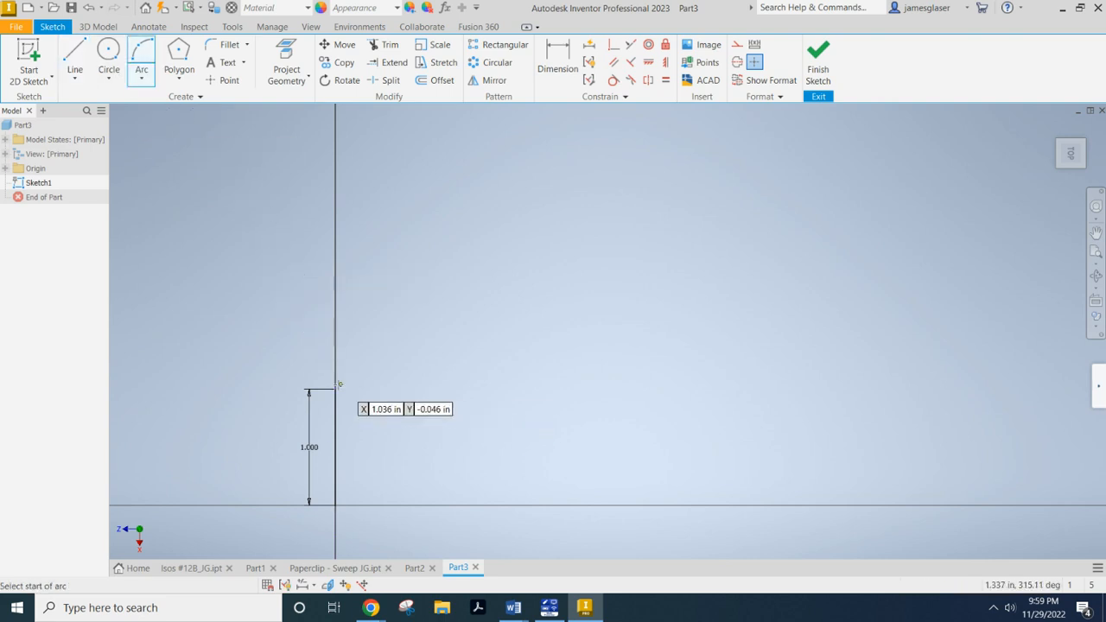
left_click(336, 387)
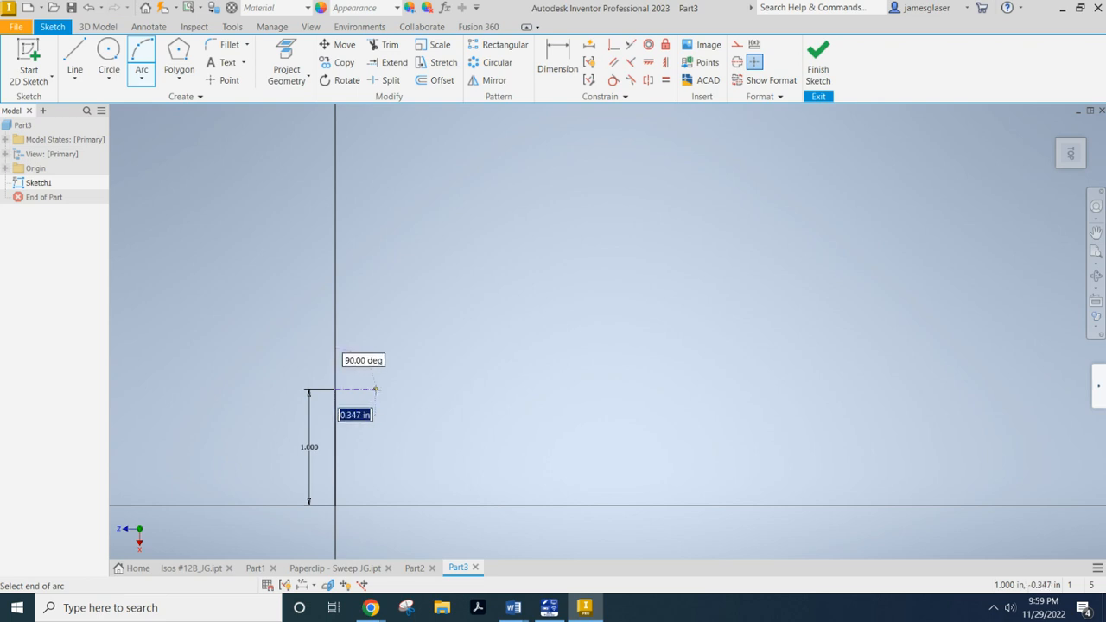
type("3/8")
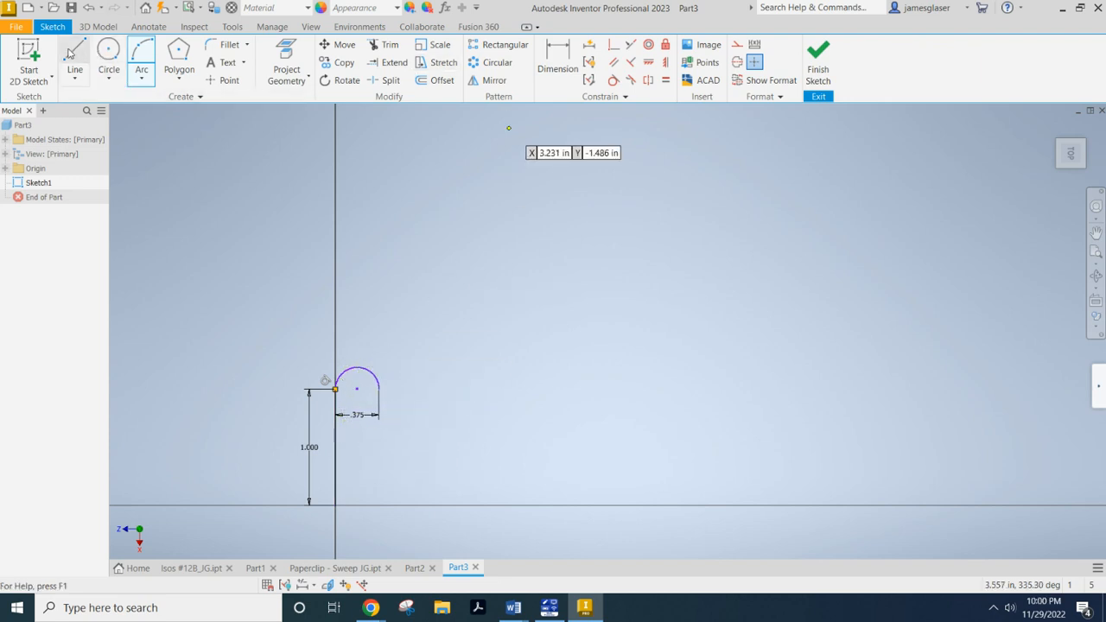
left_click(78, 53)
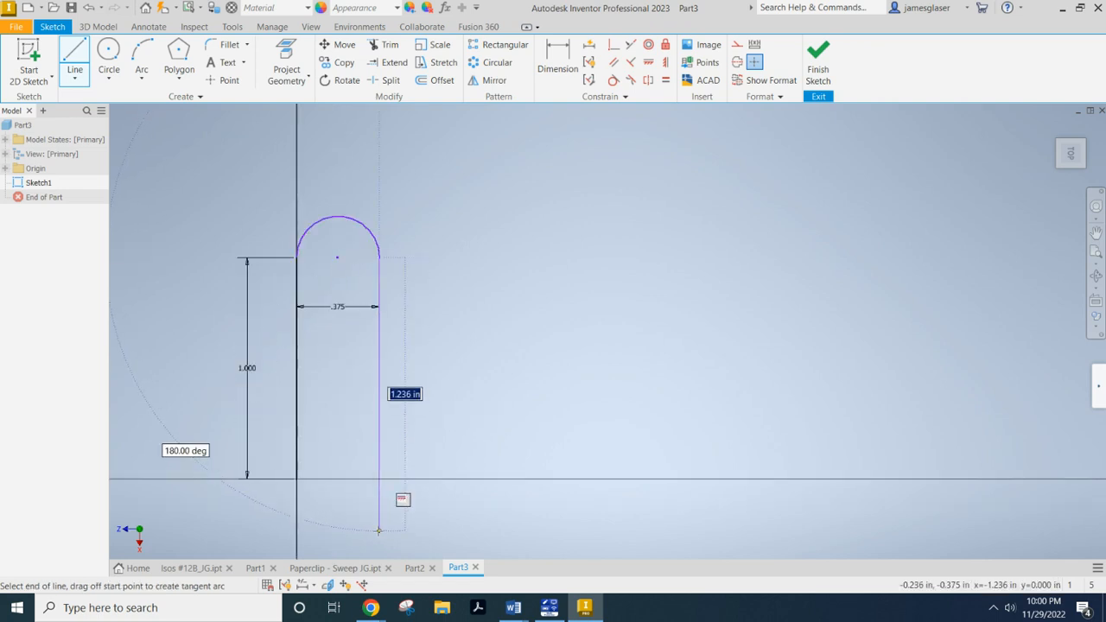
type("1.5")
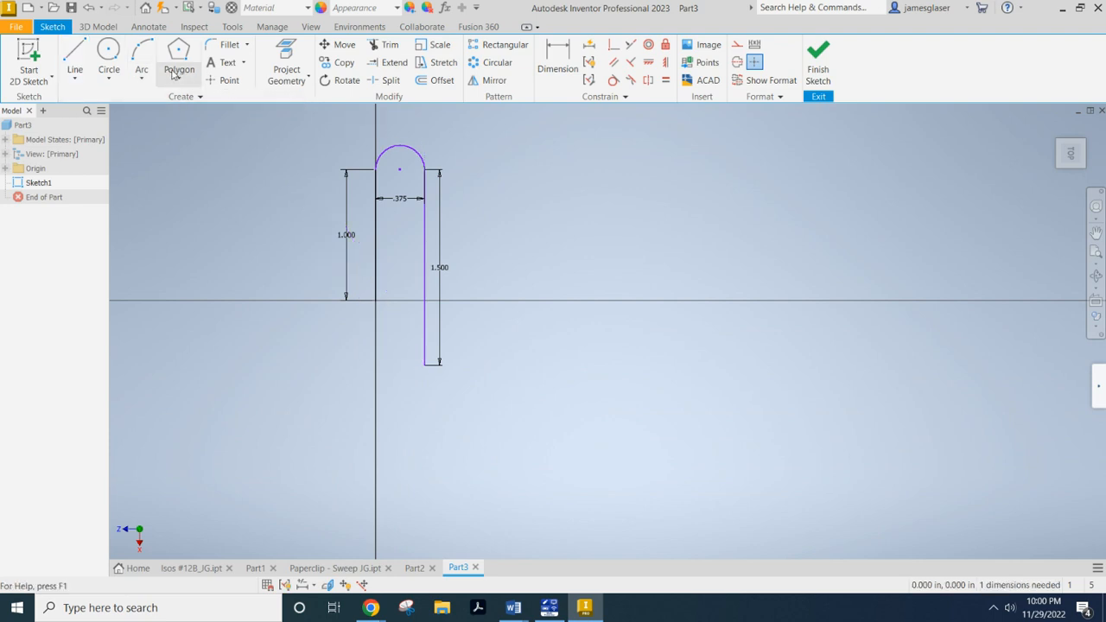
Step: Start a second .375 arc from the bottom end of the 1.500 line
left_click(138, 70)
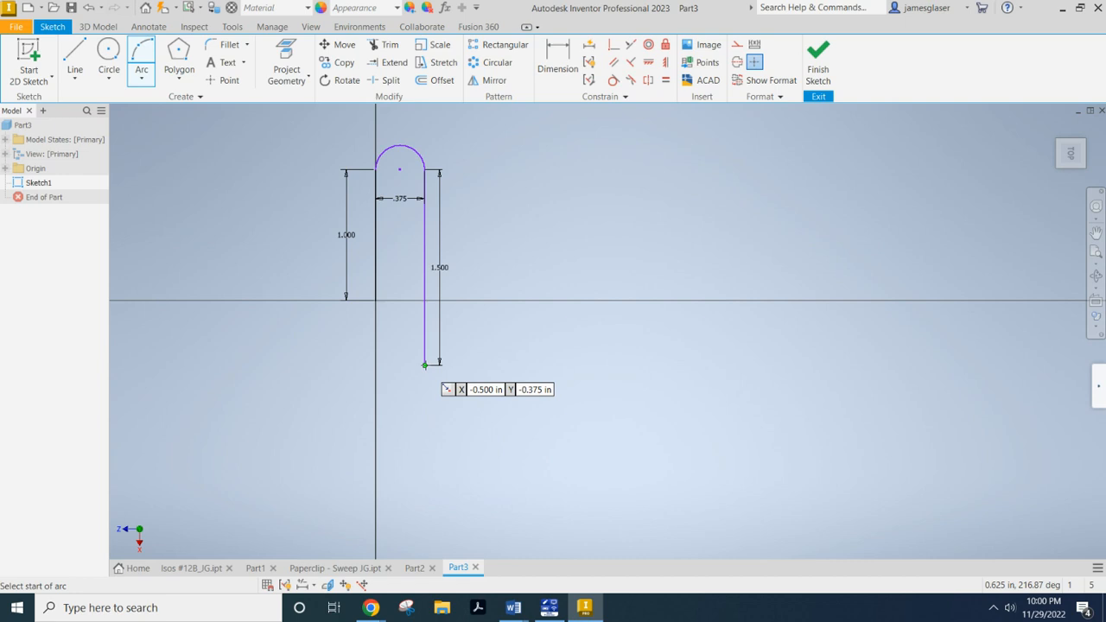
left_click(426, 365)
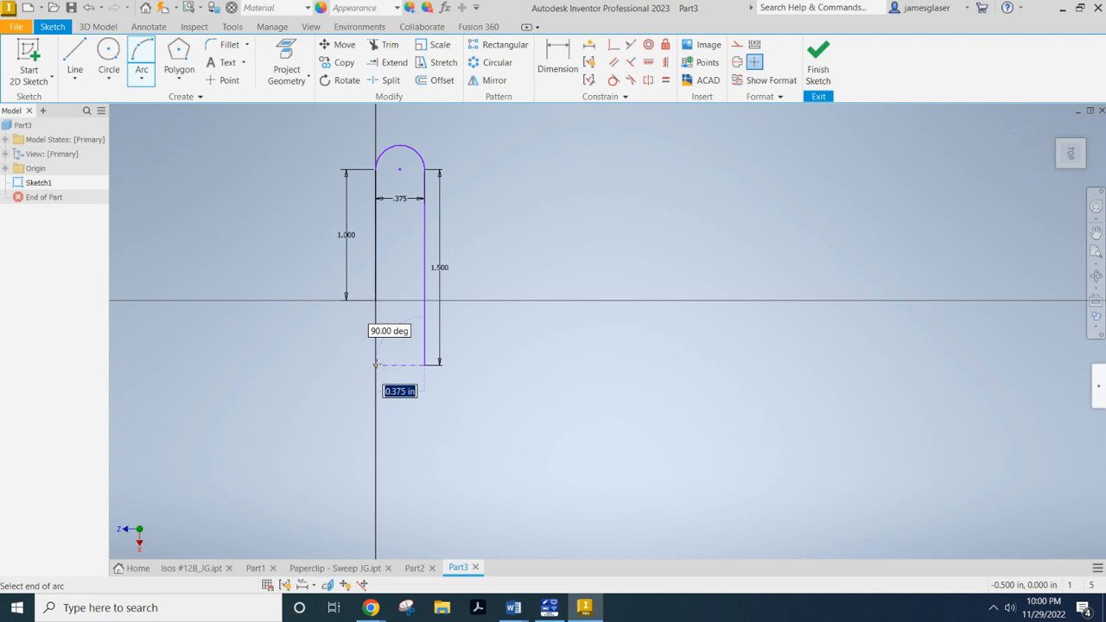
mouse_move(384, 365)
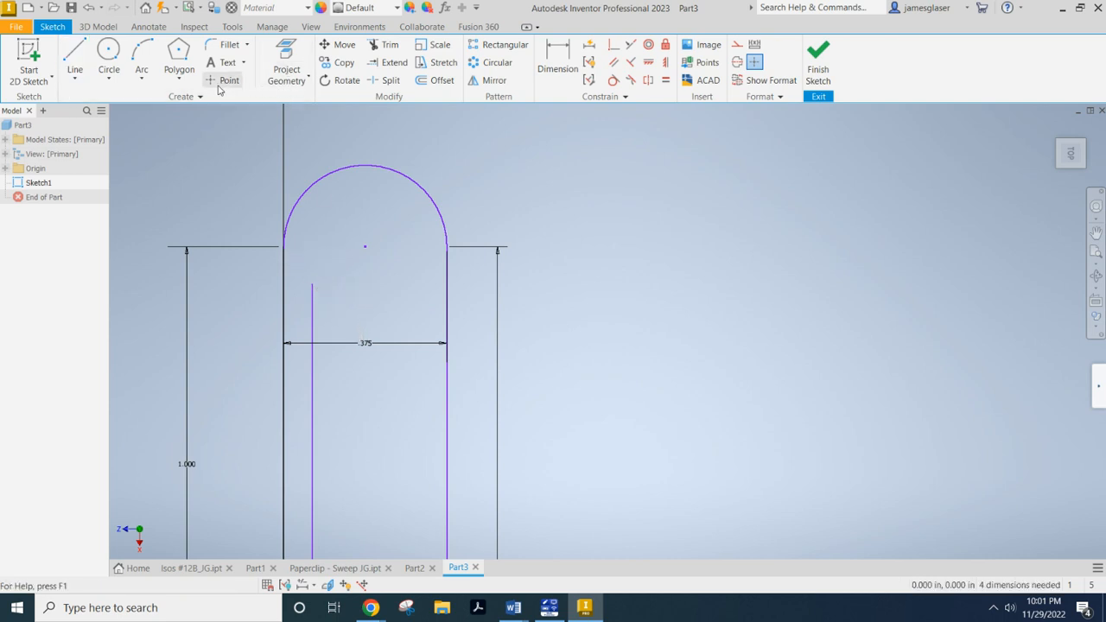
Step: Draw the smaller inner top arc from the inner line and continue a line downward from it
left_click(140, 65)
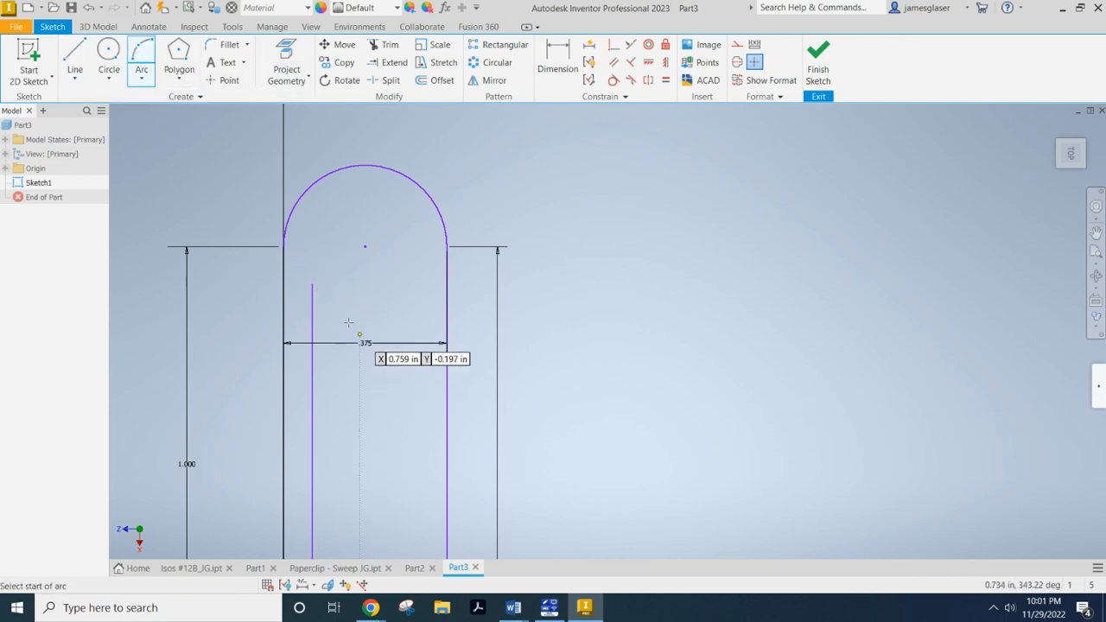
left_click(311, 285)
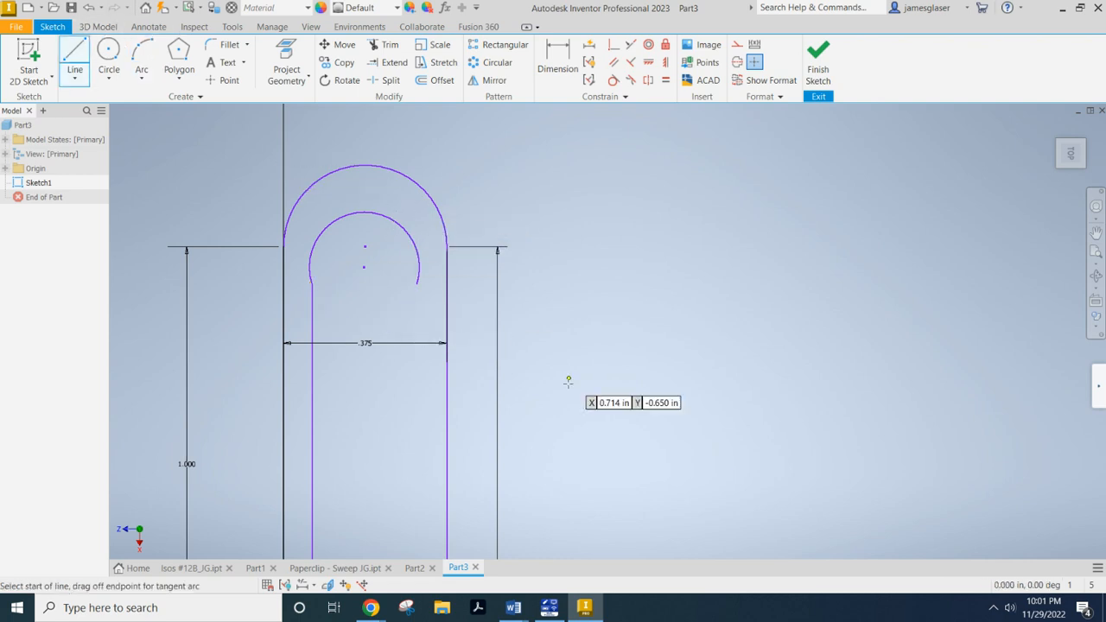
left_click_drag(419, 280, 422, 391)
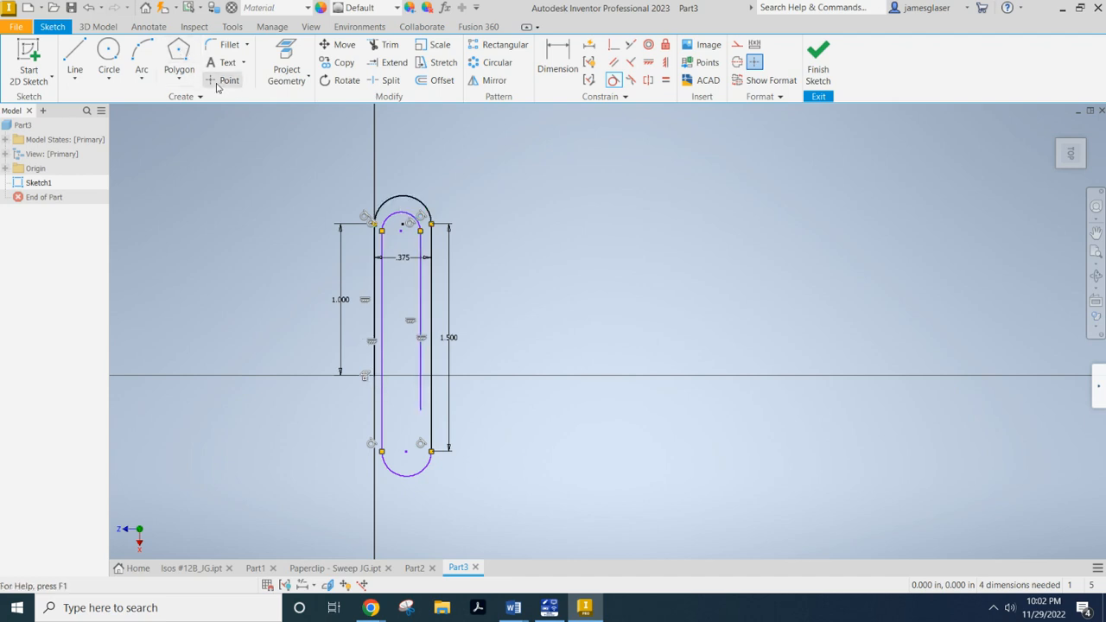
Step: Pick the Point tool, then finish Sketch1 and return to the 3D model
left_click(228, 79)
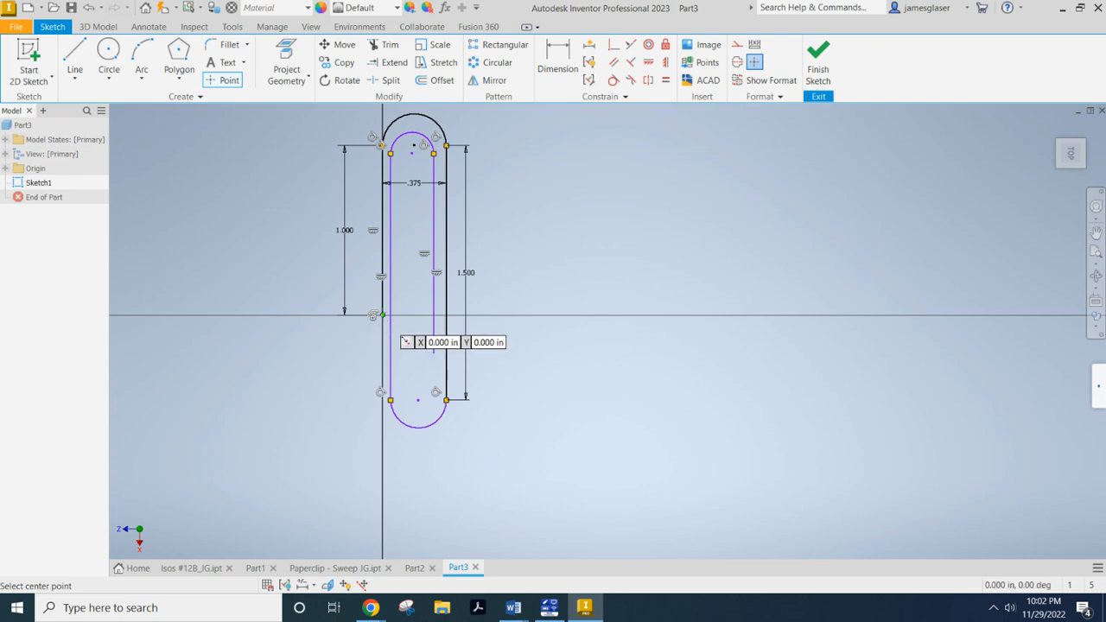
mouse_move(292, 341)
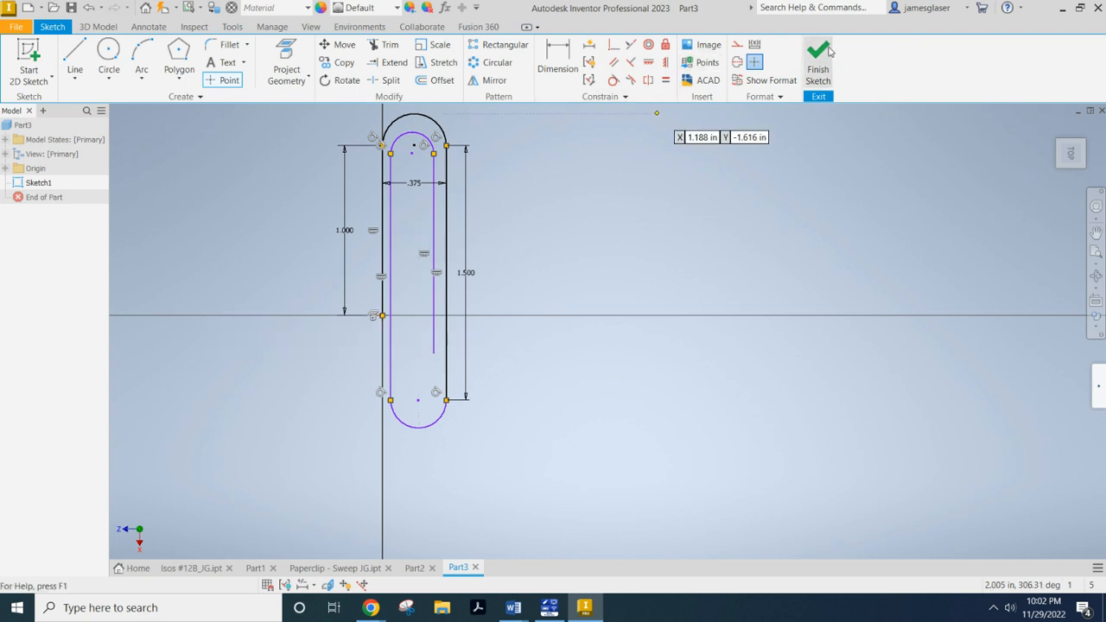
left_click(826, 59)
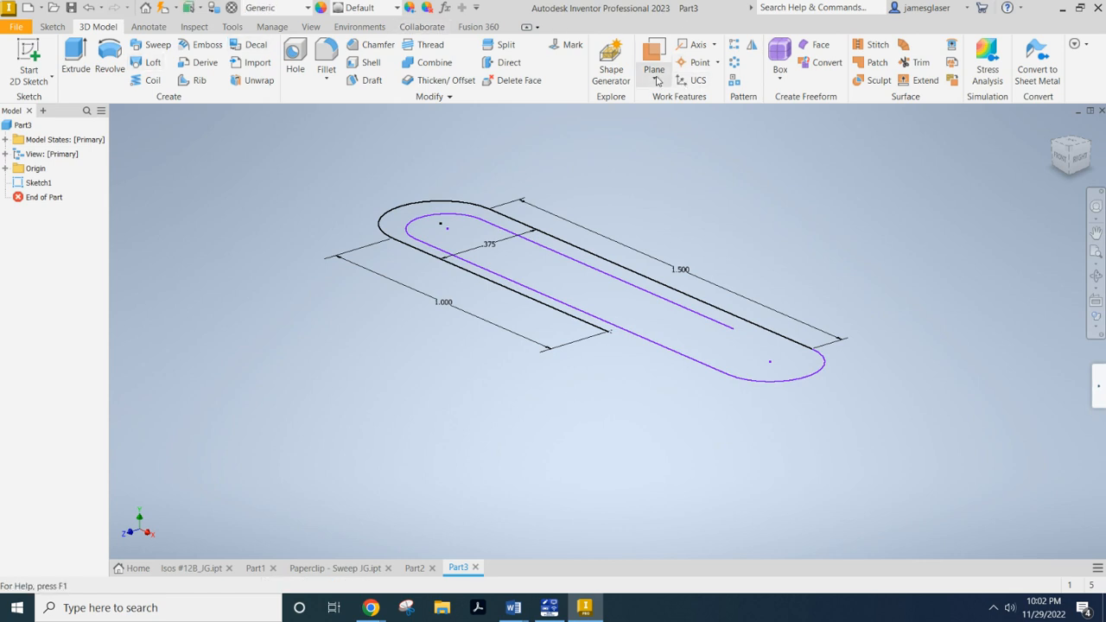
Step: Start a work plane in Normal to Curve at Point mode for the path's line end
left_click(654, 80)
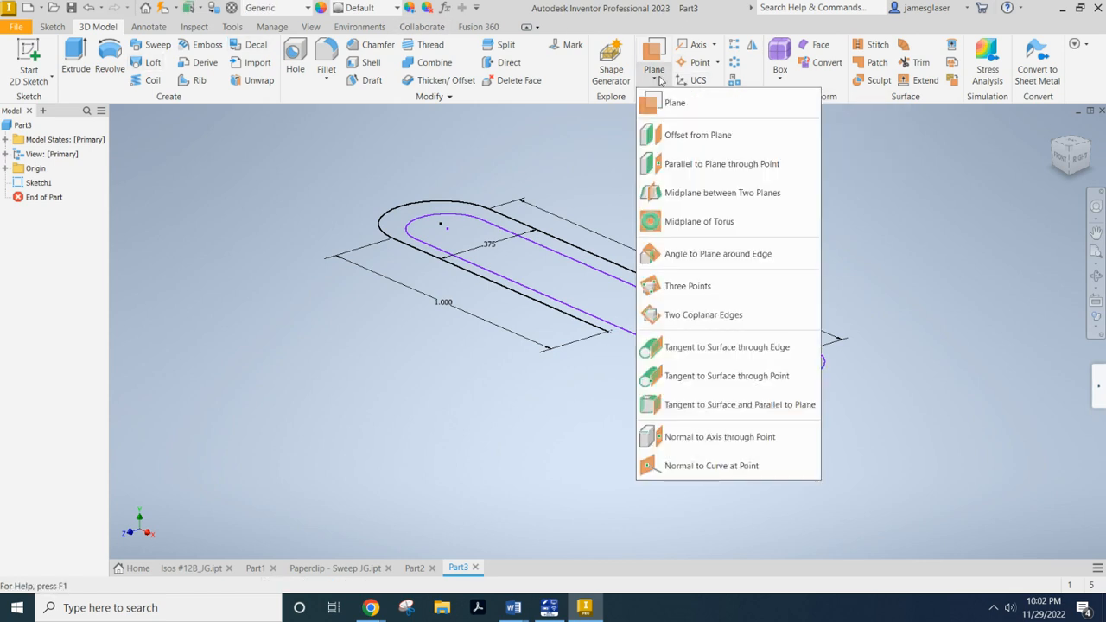
mouse_move(672, 102)
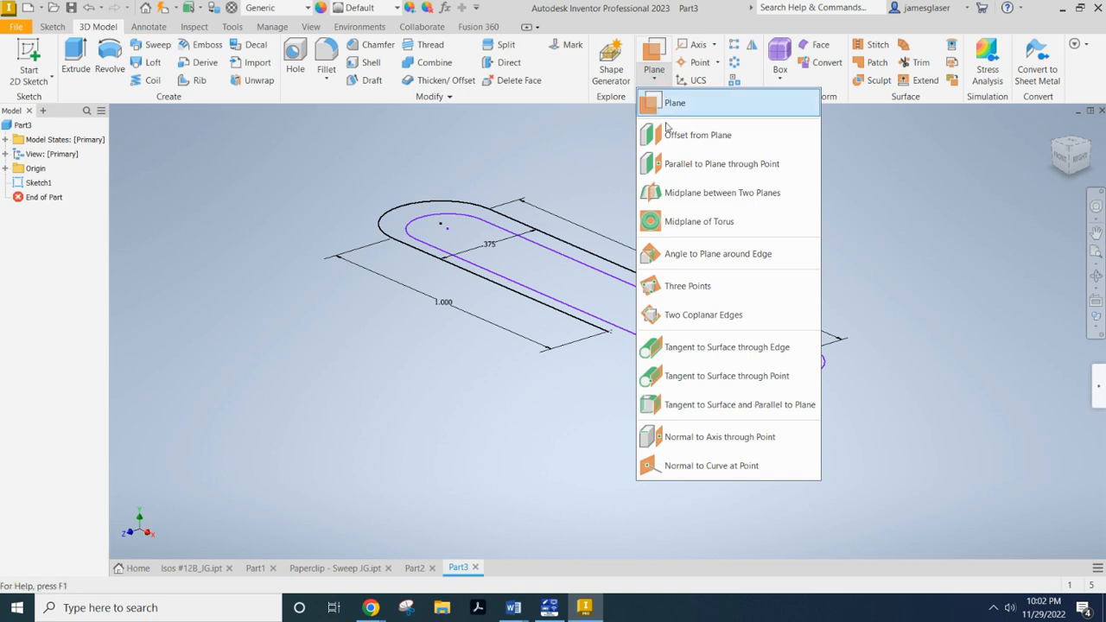
mouse_move(695, 467)
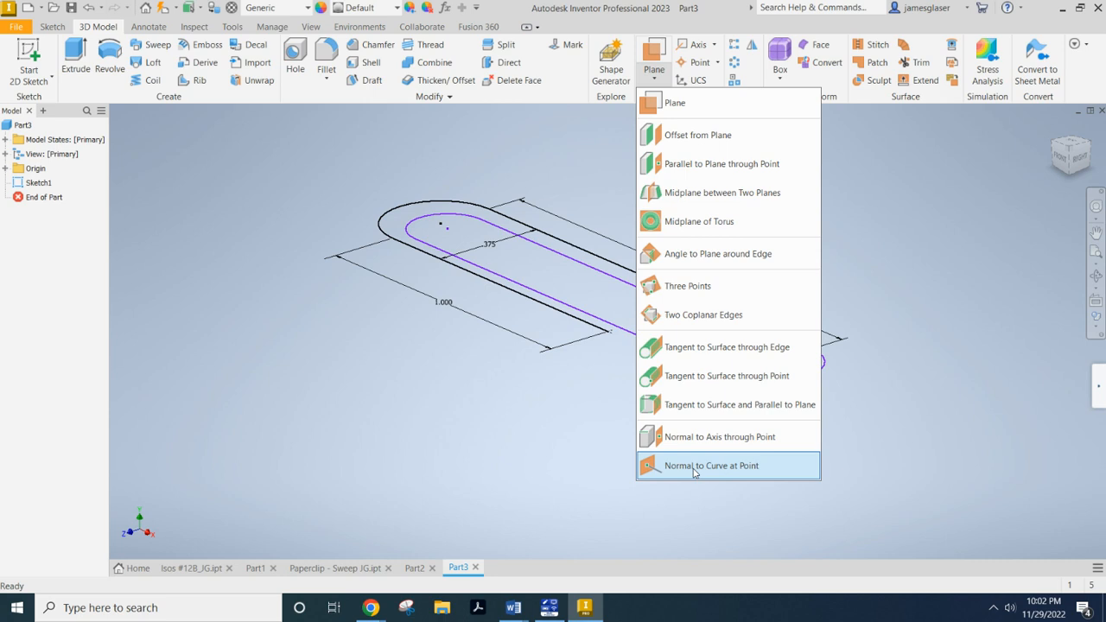
left_click(712, 467)
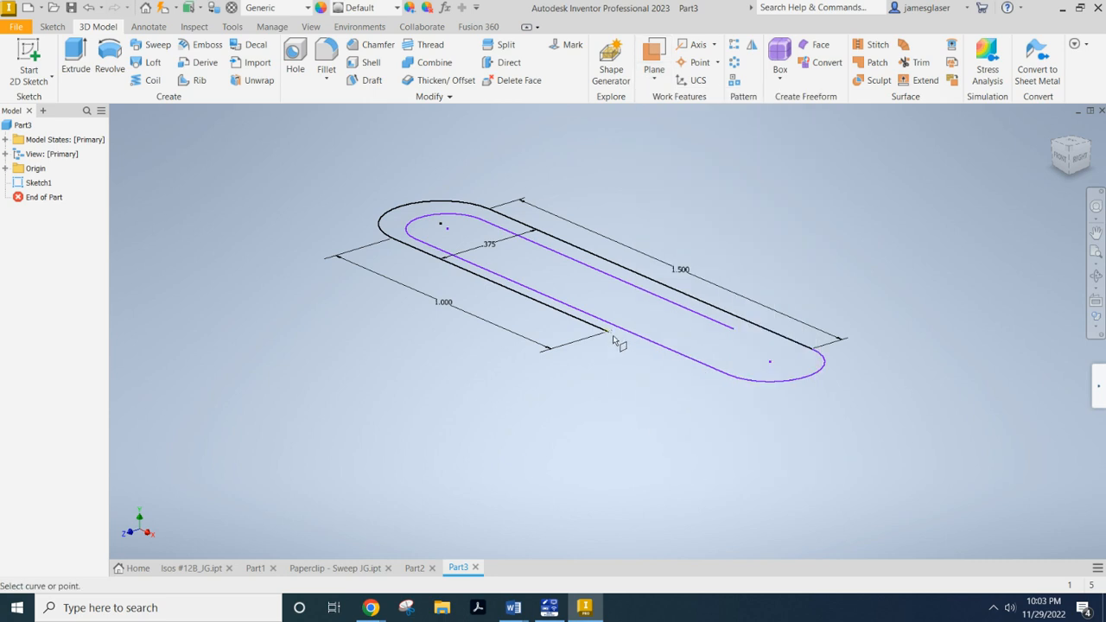
mouse_move(605, 339)
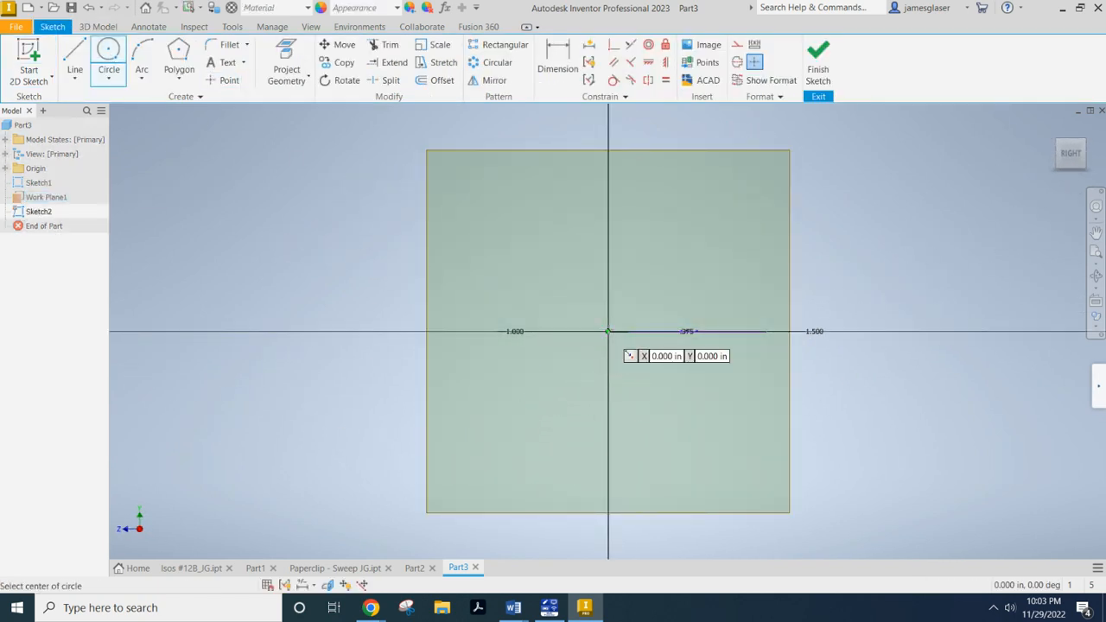
Step: Draw a .02 circle centred on the path endpoint in Sketch2 on the work plane
left_click(609, 332)
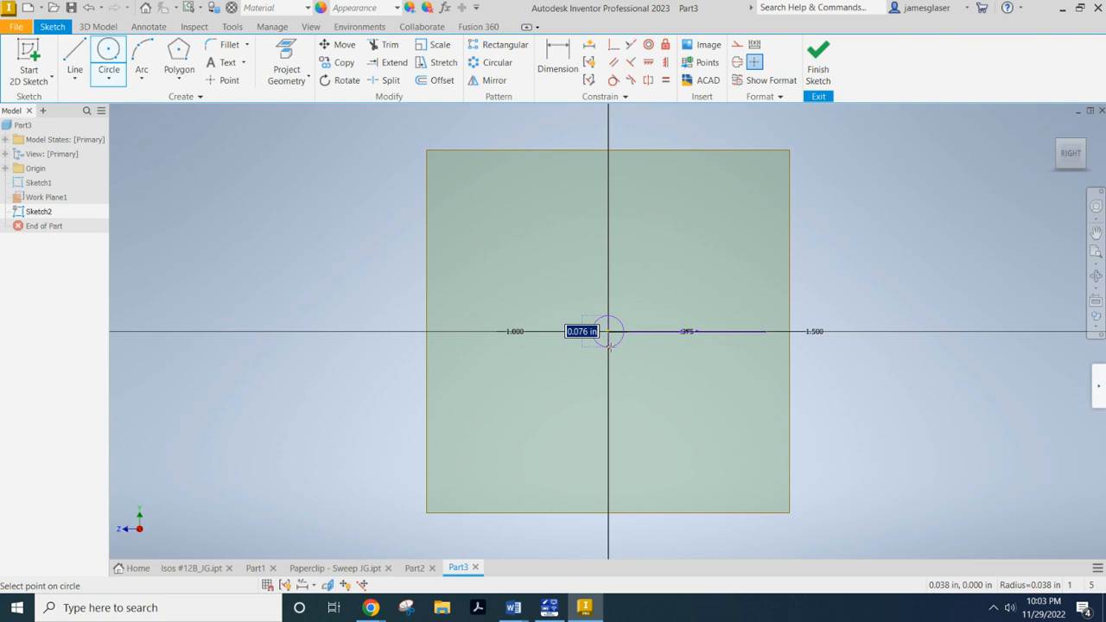
type(".02")
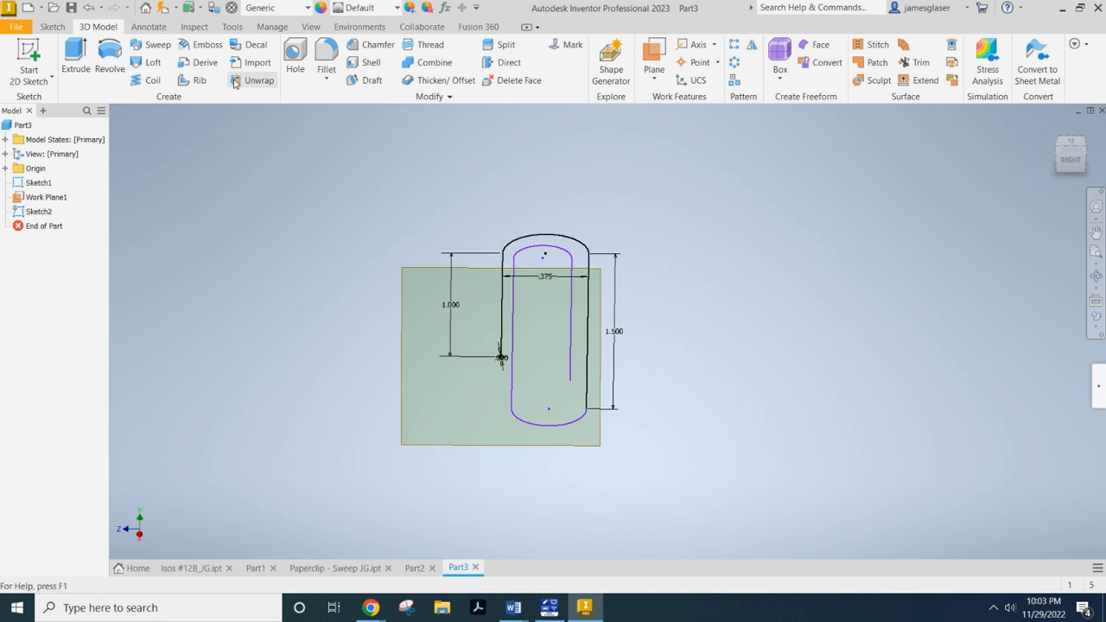
Step: Sweep the circle profile along the paperclip path curves to create the solid Sweep1
left_click(156, 45)
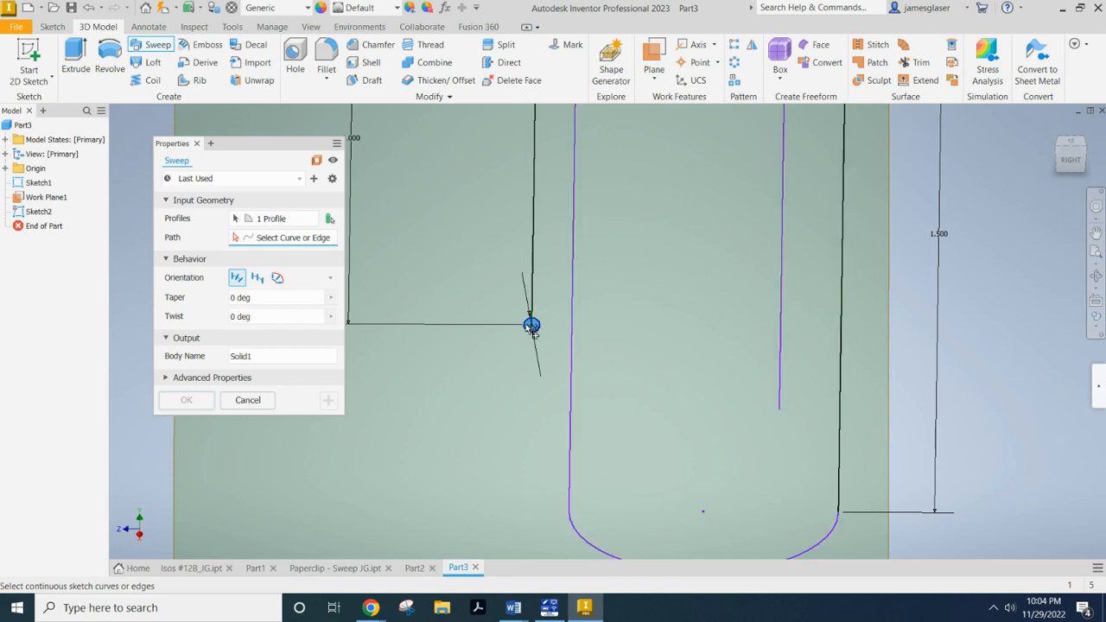
mouse_move(275, 238)
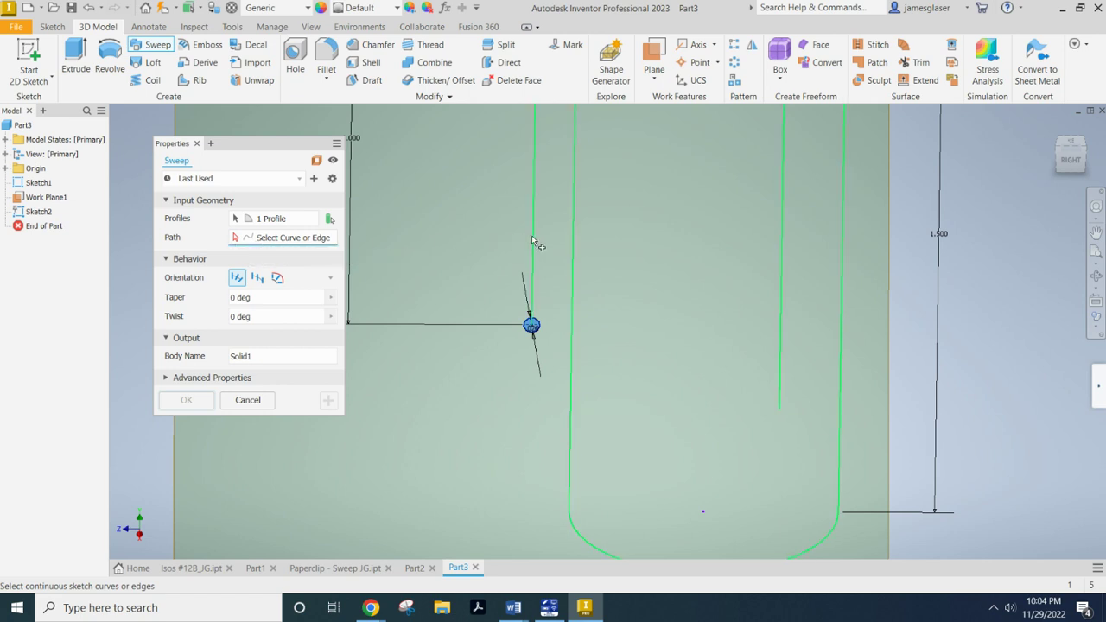
left_click(531, 325)
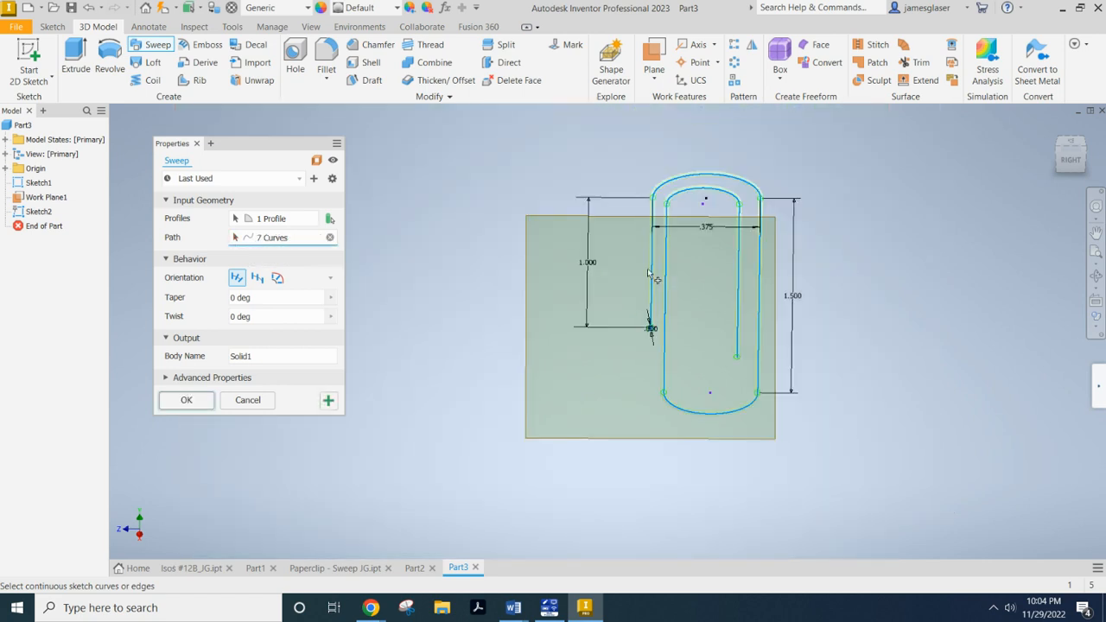
mouse_move(142, 389)
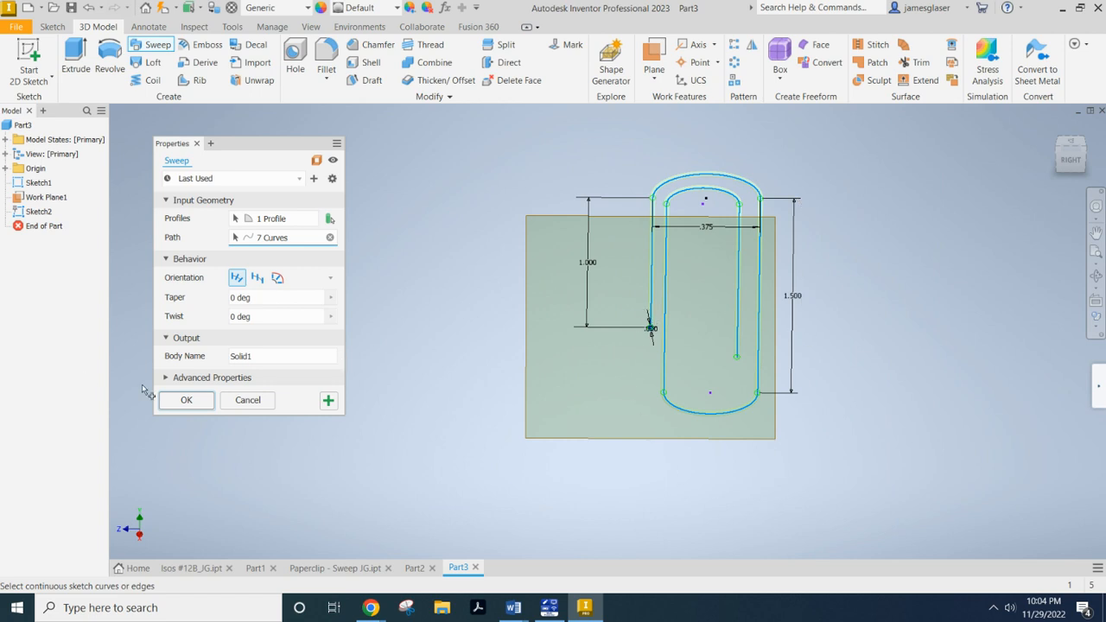
left_click(187, 401)
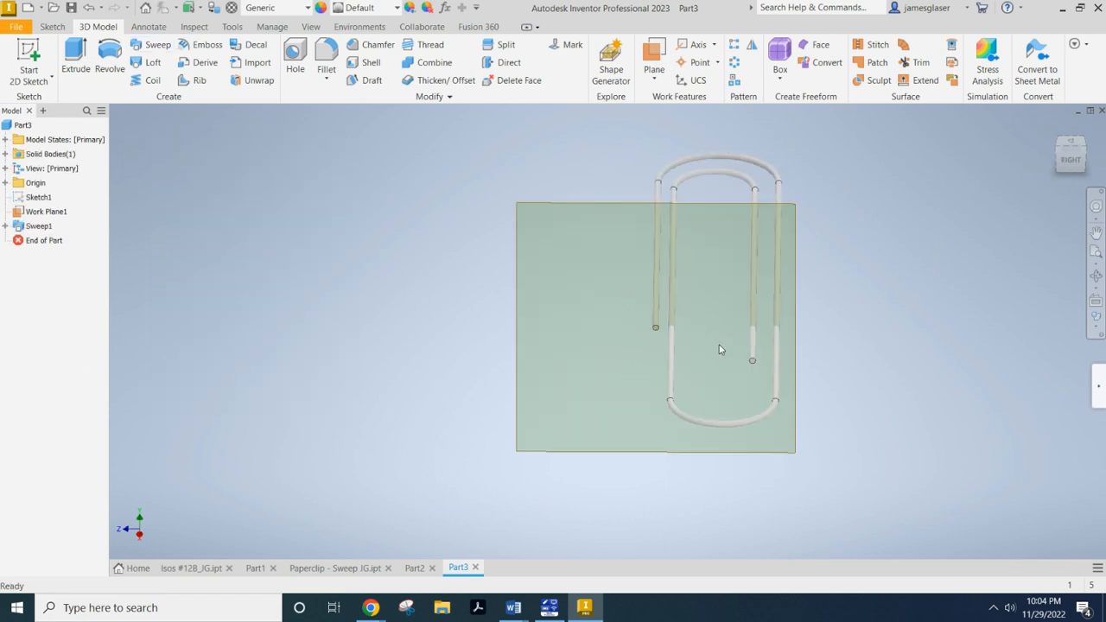
Step: Expand Sweep1 in the browser and reopen Sketch2 with Edit Sketch
right_click(45, 211)
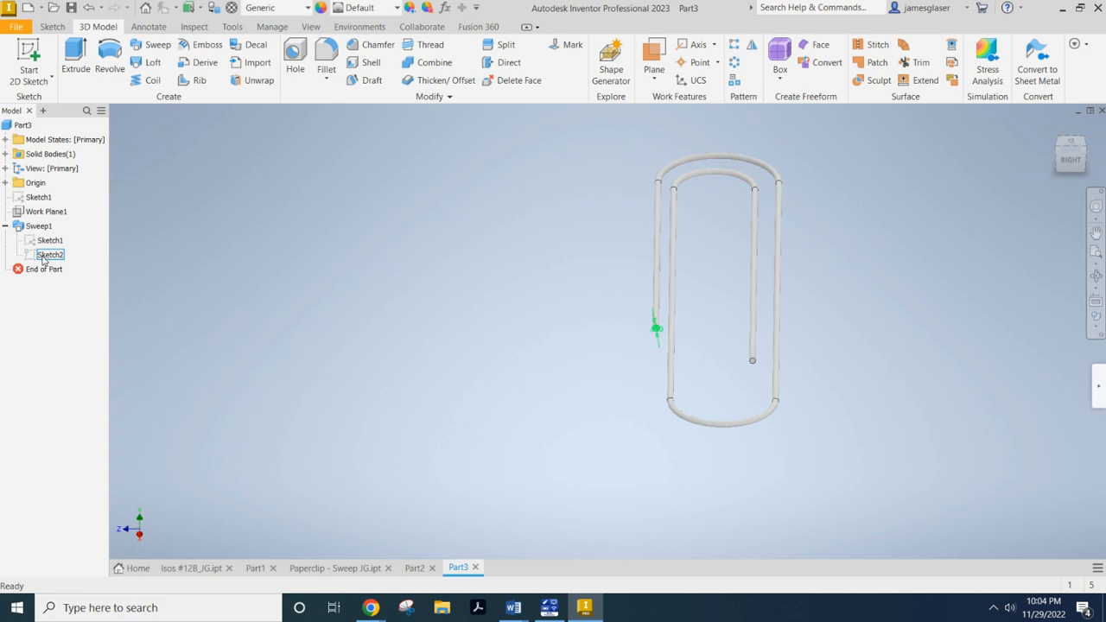
right_click(48, 254)
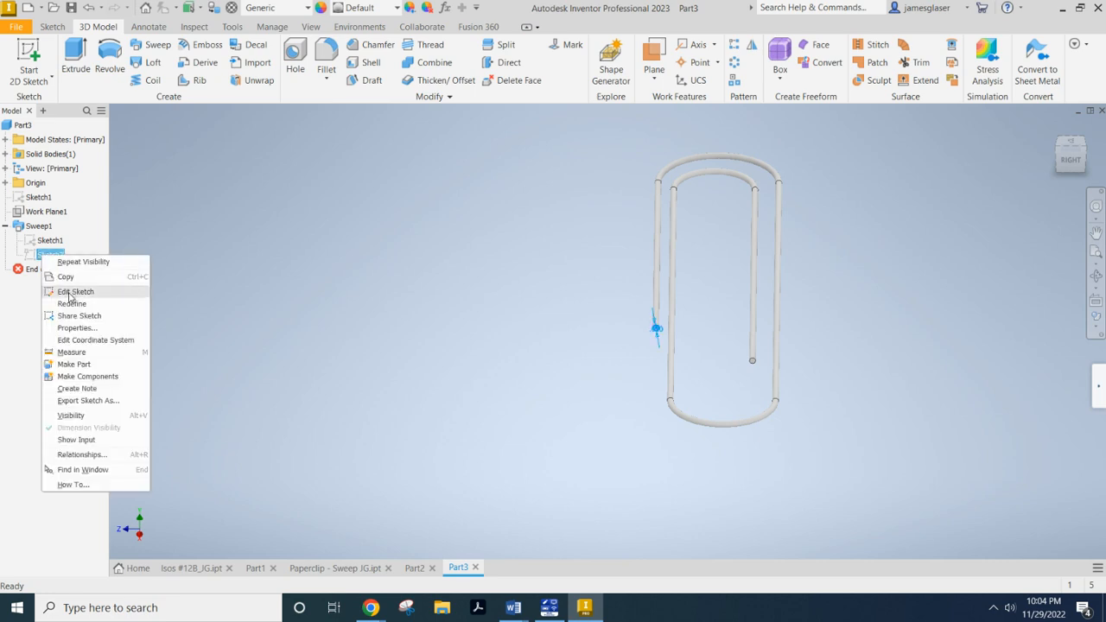
left_click(76, 291)
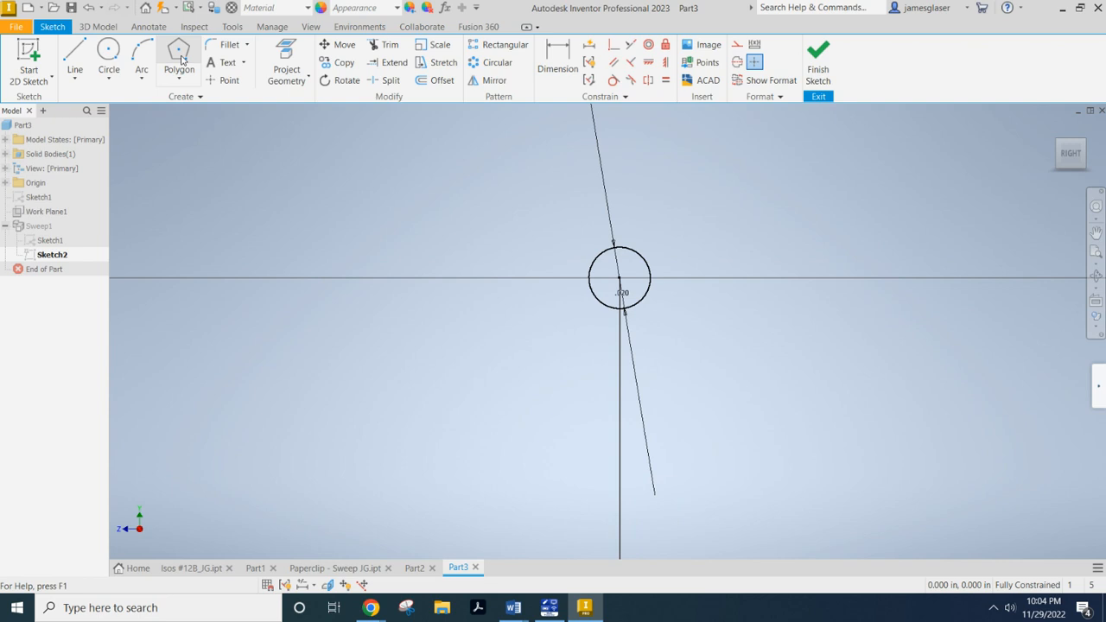
Step: Place a seven-sided Polygon from the Rectangle dropdown, centred on the circle in Sketch2
left_click(180, 54)
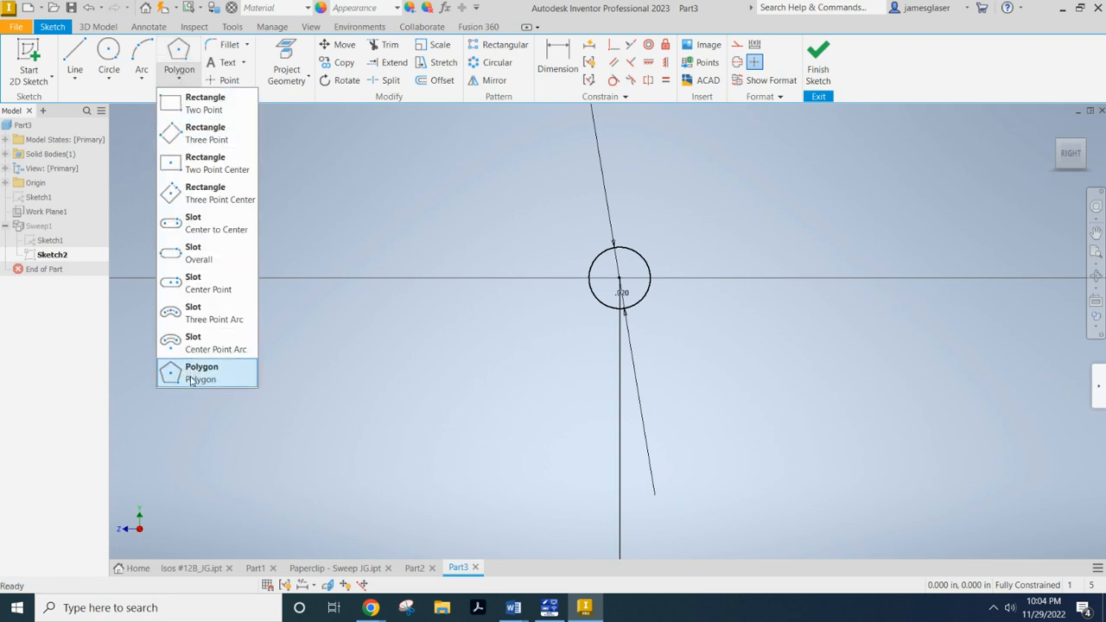
left_click(201, 374)
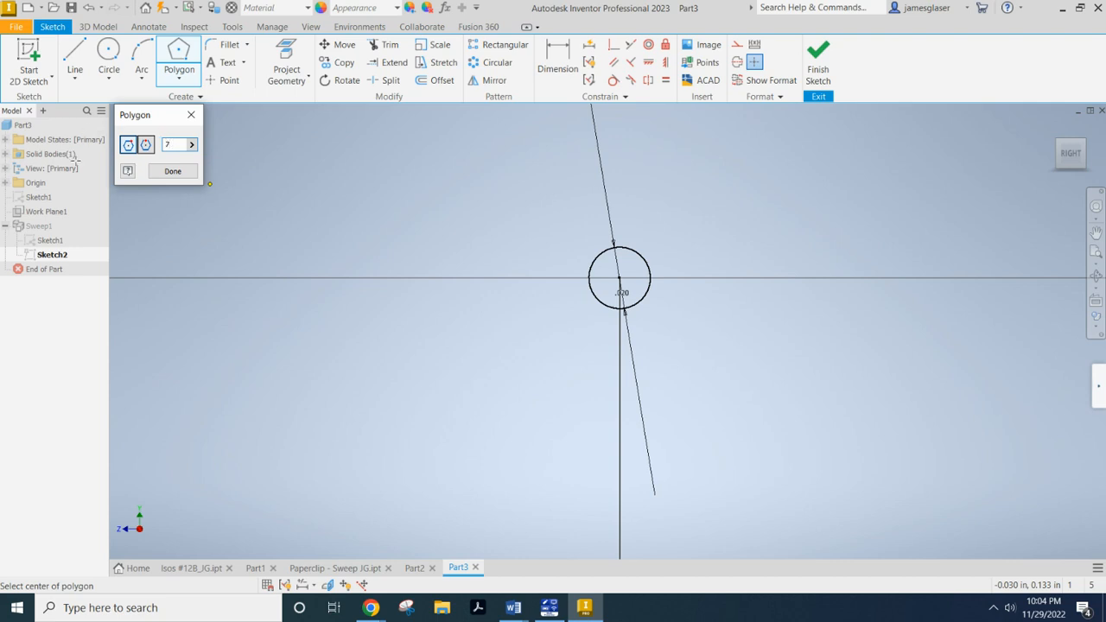
left_click(173, 171)
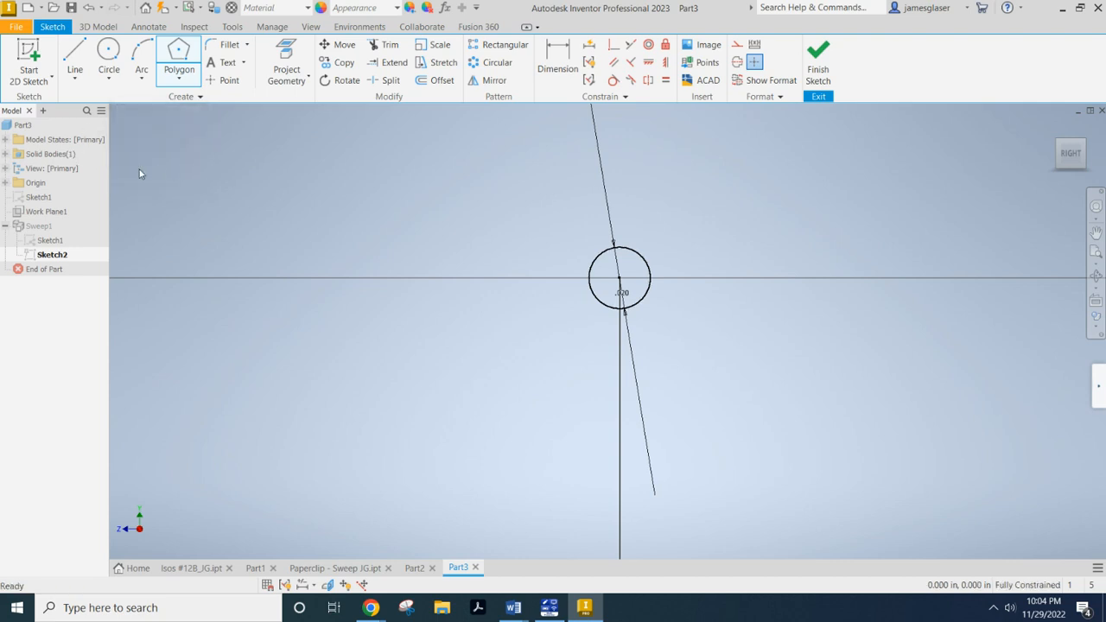
mouse_move(706, 384)
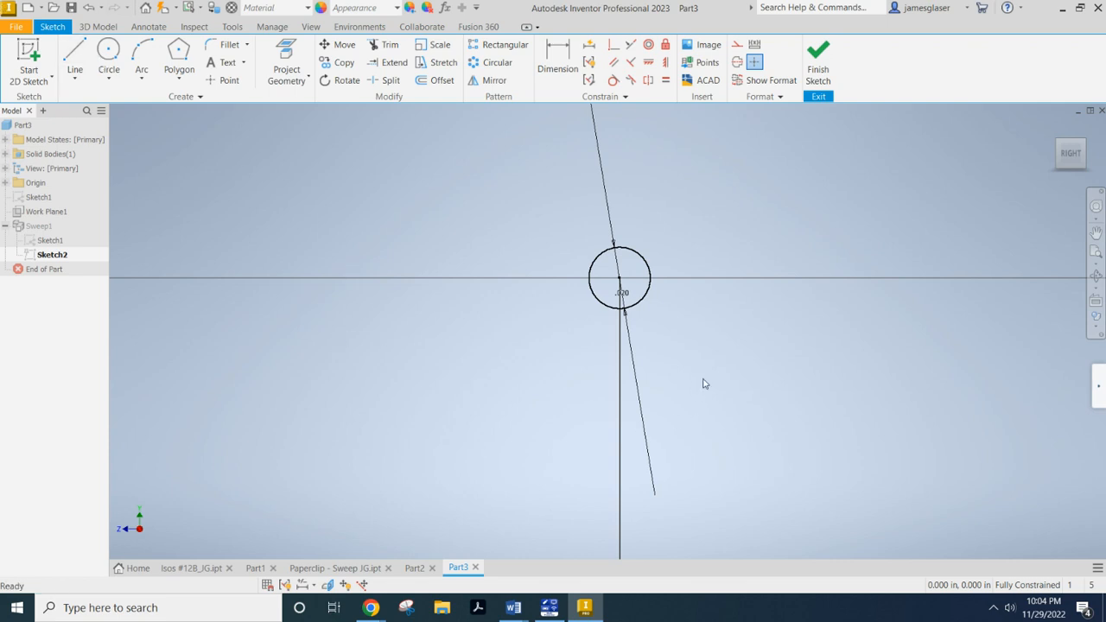
mouse_move(550, 261)
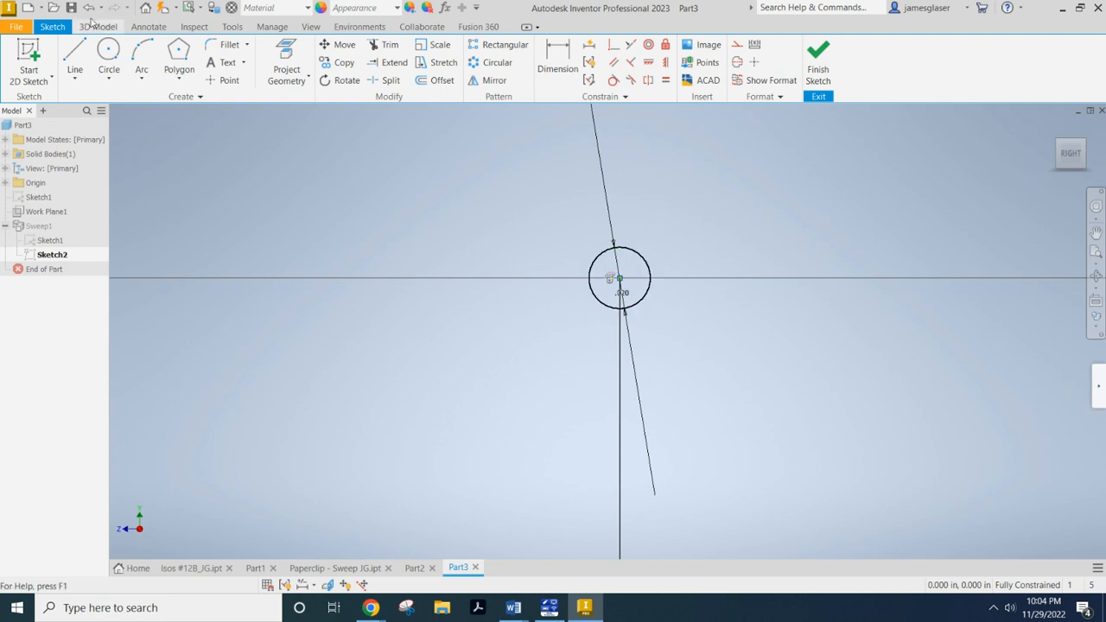
left_click(180, 69)
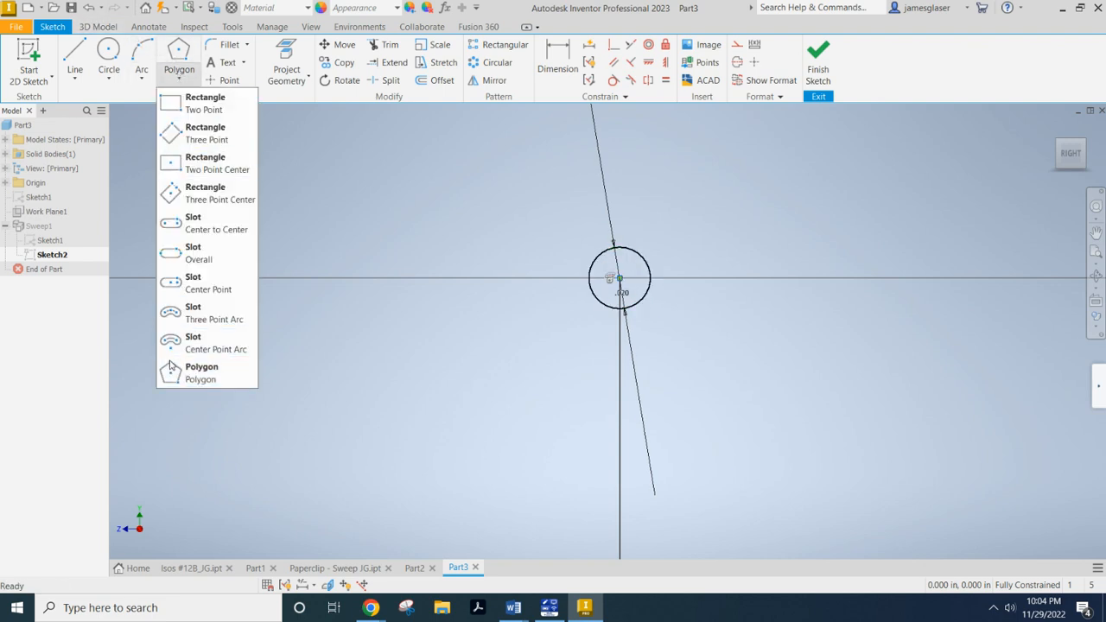
left_click(200, 371)
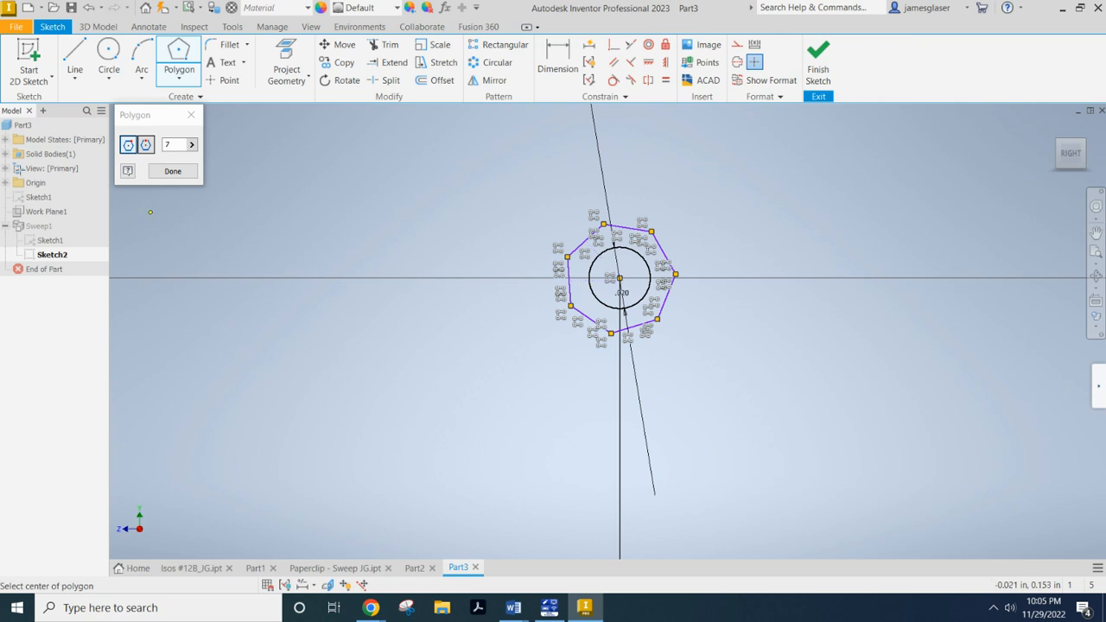
left_click(173, 172)
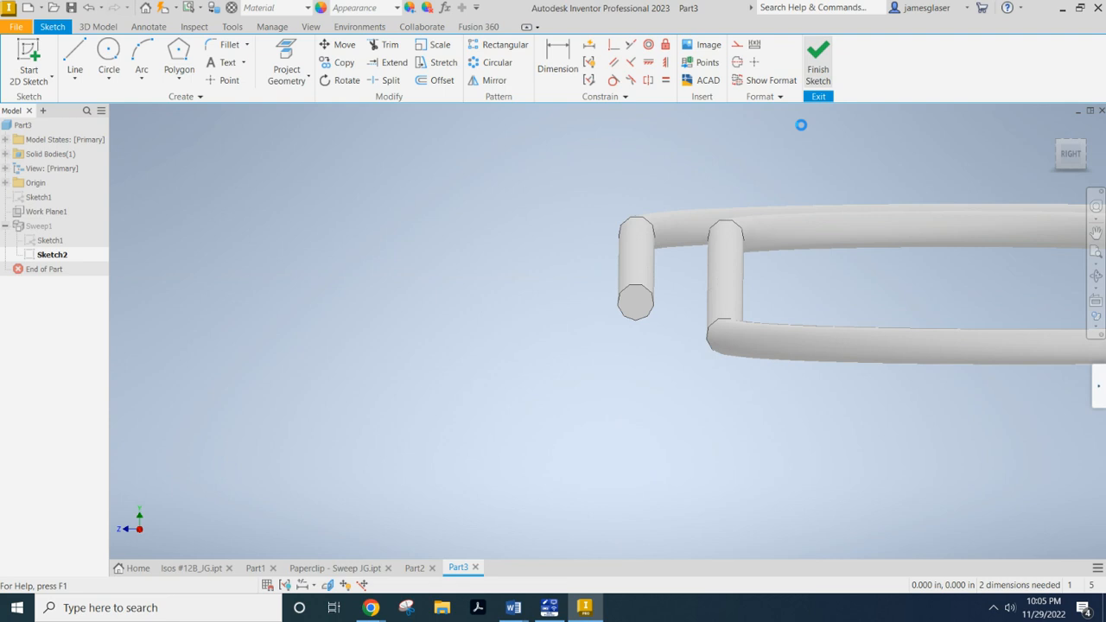
Step: Finish the sketch and edit Sweep1 to add the polygon region as a swept profile
left_click(823, 60)
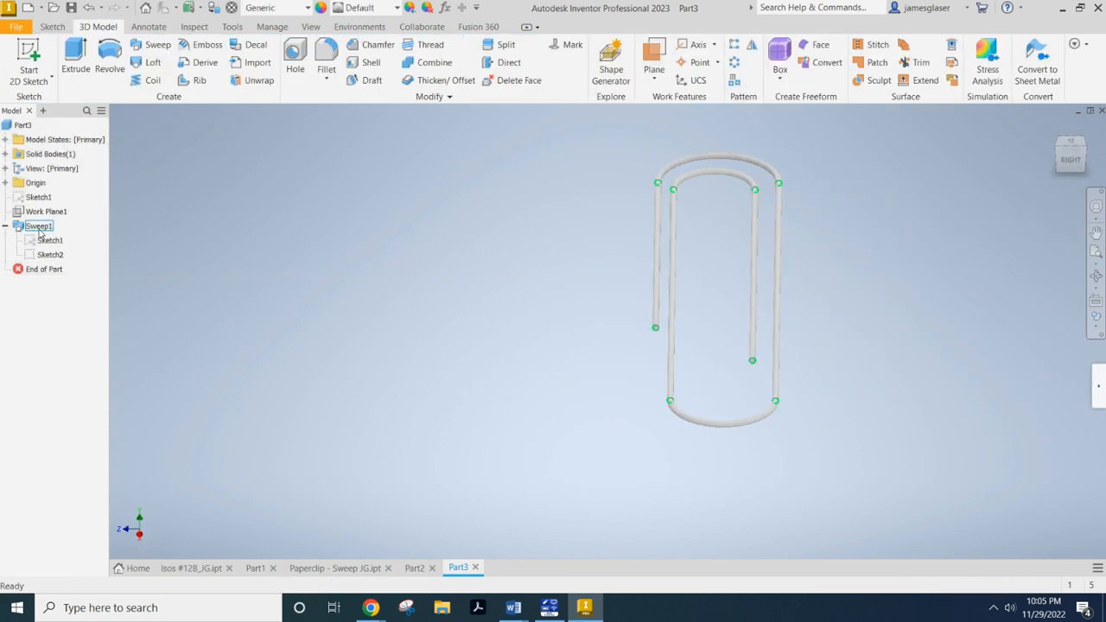
right_click(38, 225)
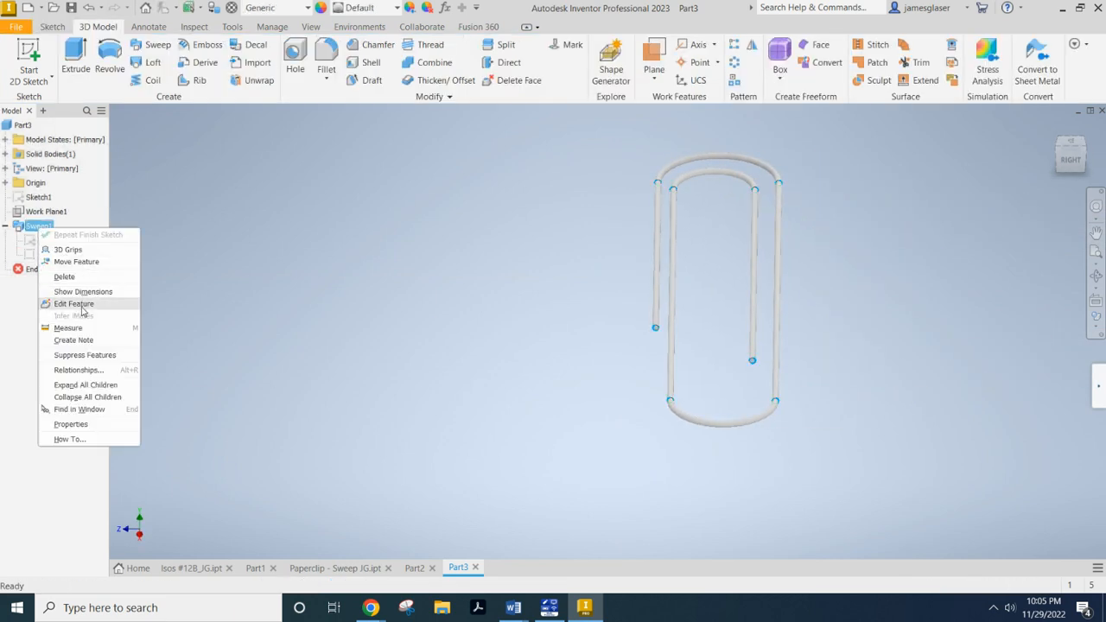
left_click(73, 304)
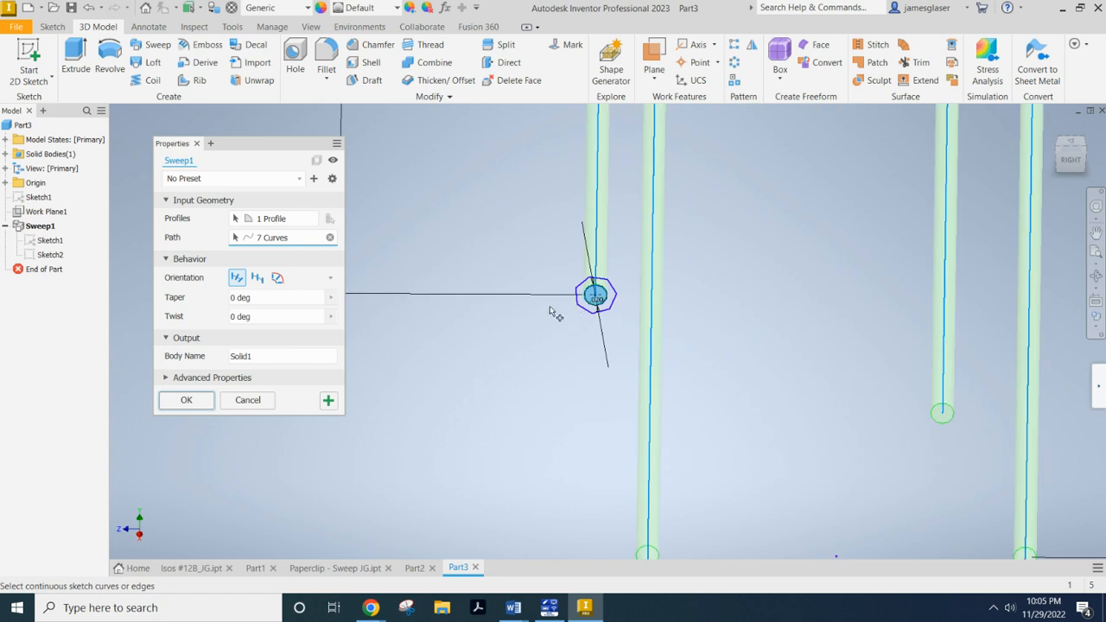
left_click(273, 218)
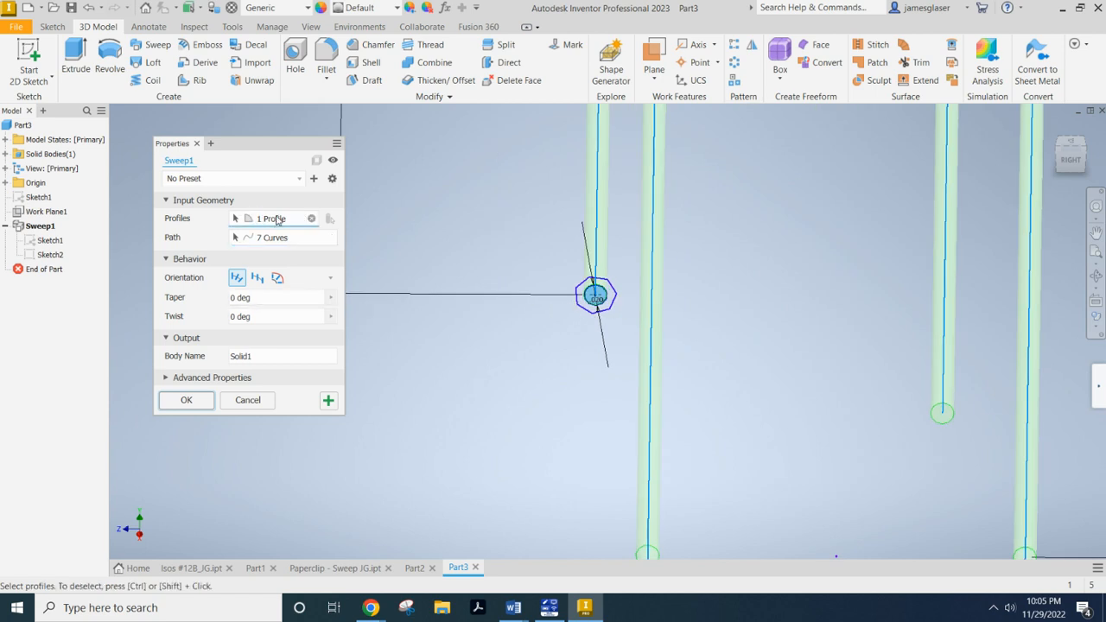
left_click(595, 293)
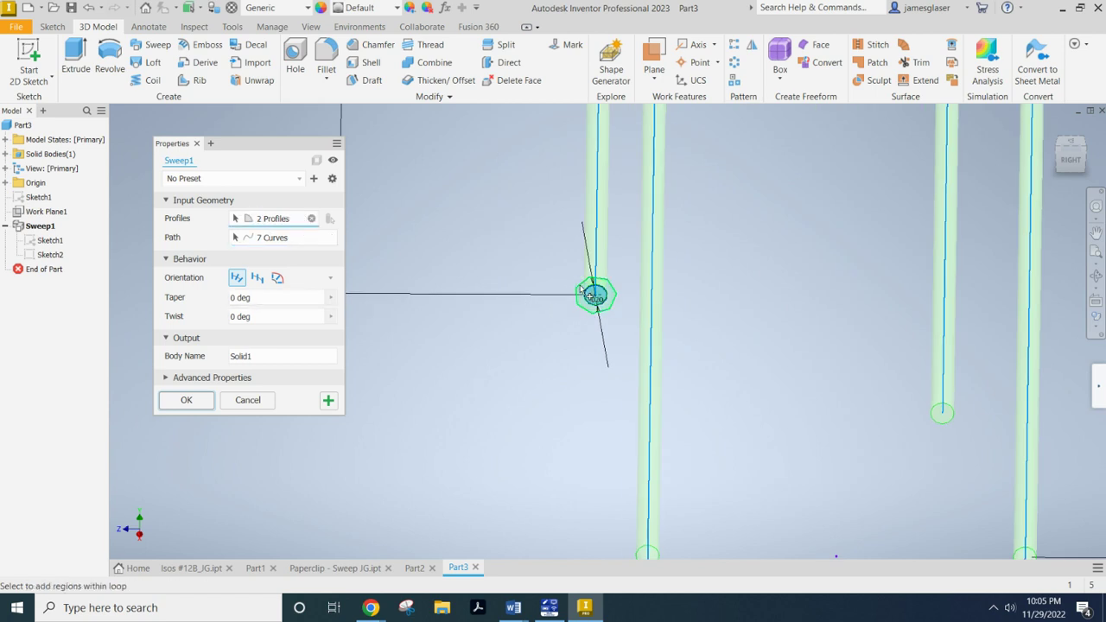
left_click(187, 401)
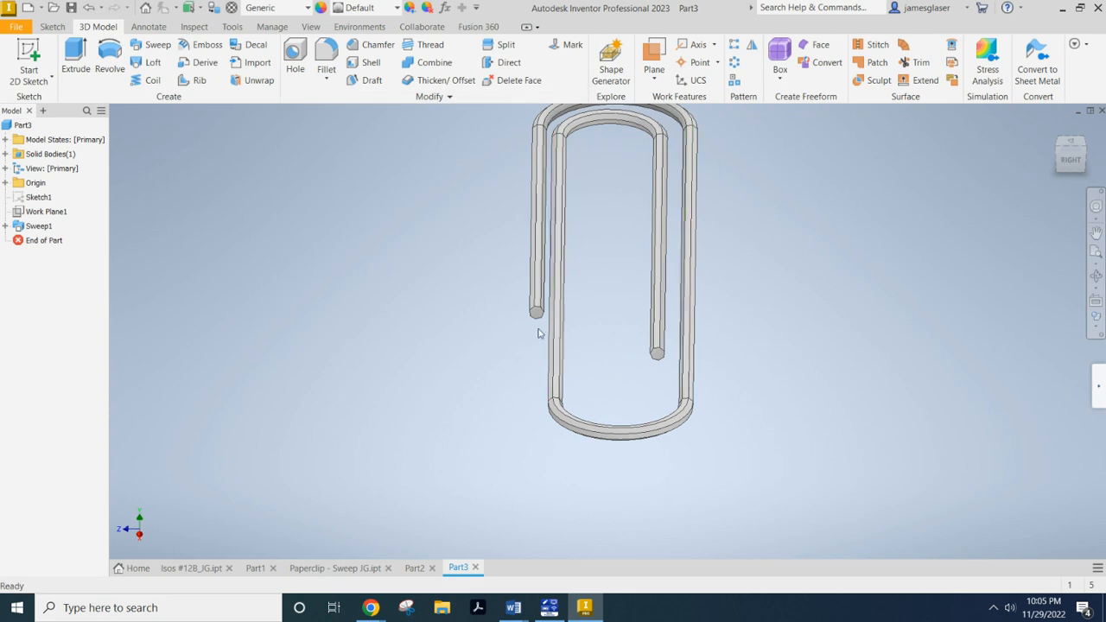
mouse_move(428, 387)
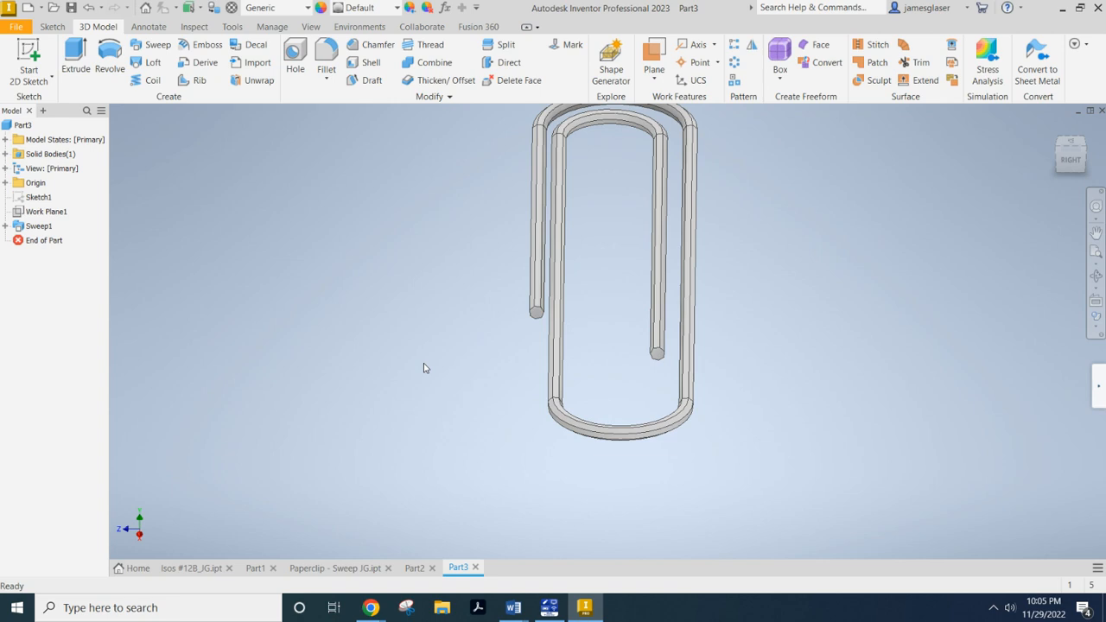
mouse_move(446, 370)
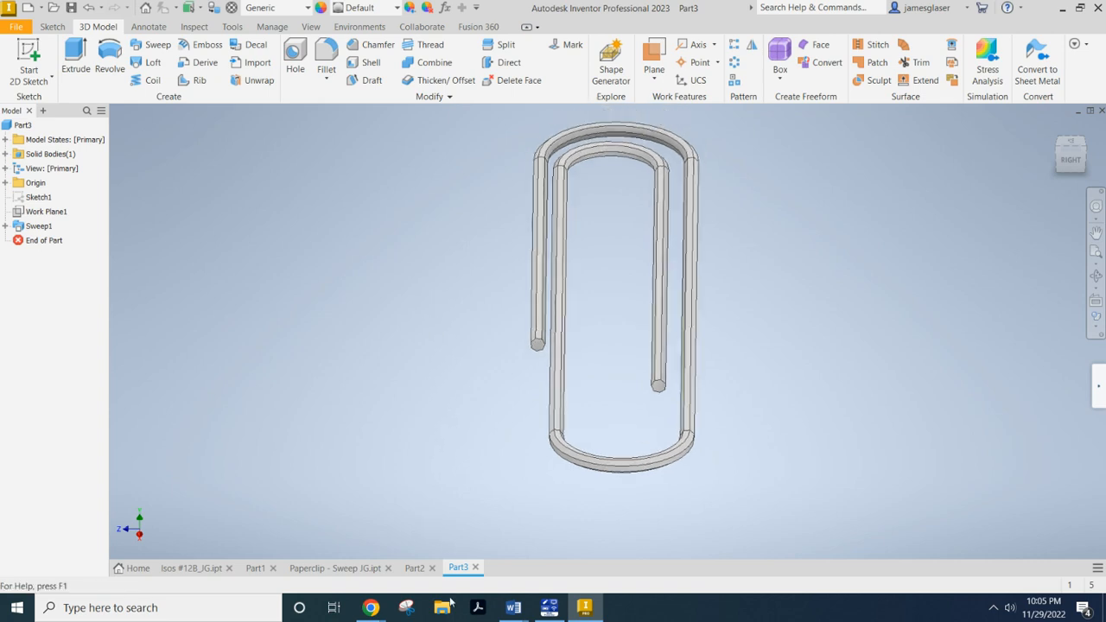
mouse_move(370, 609)
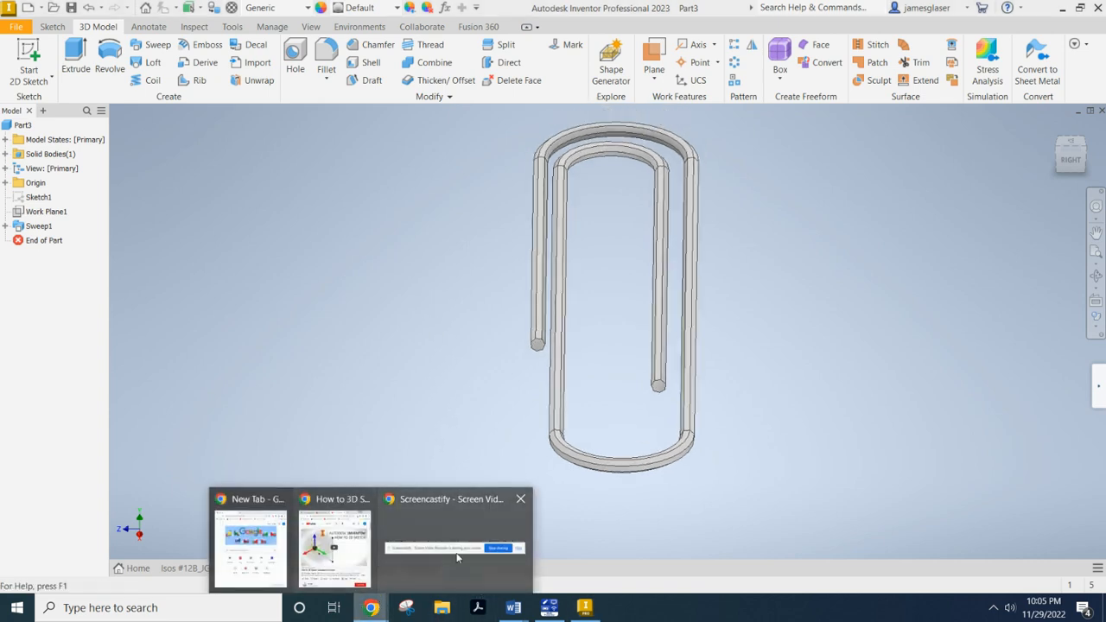